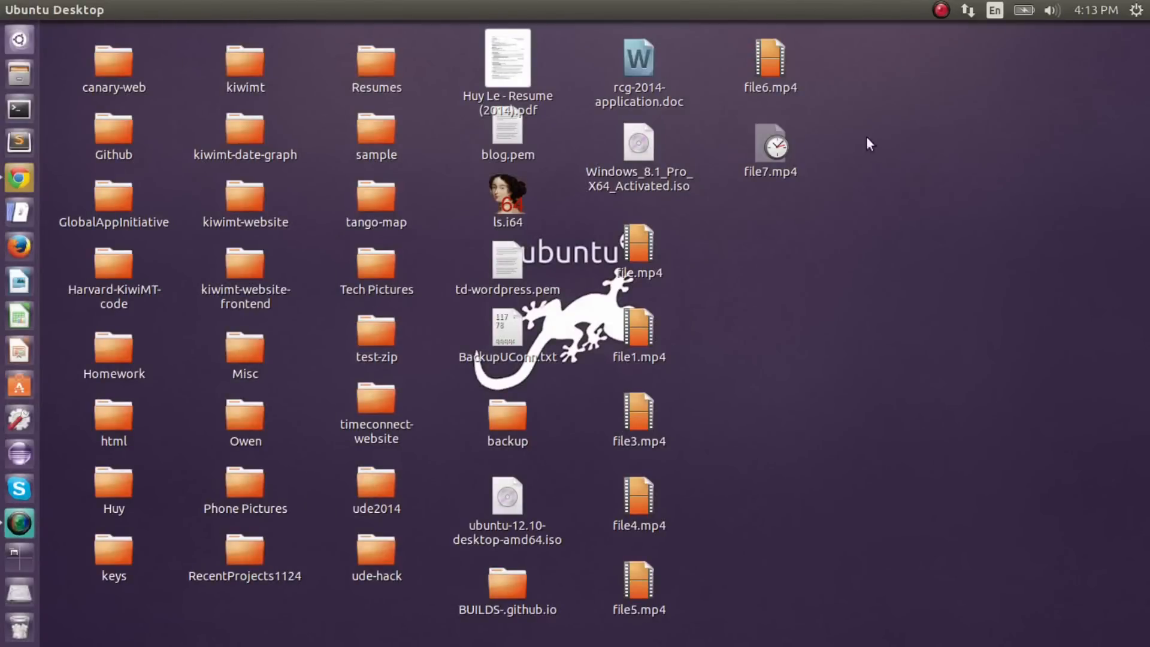
mouse_move(883, 170)
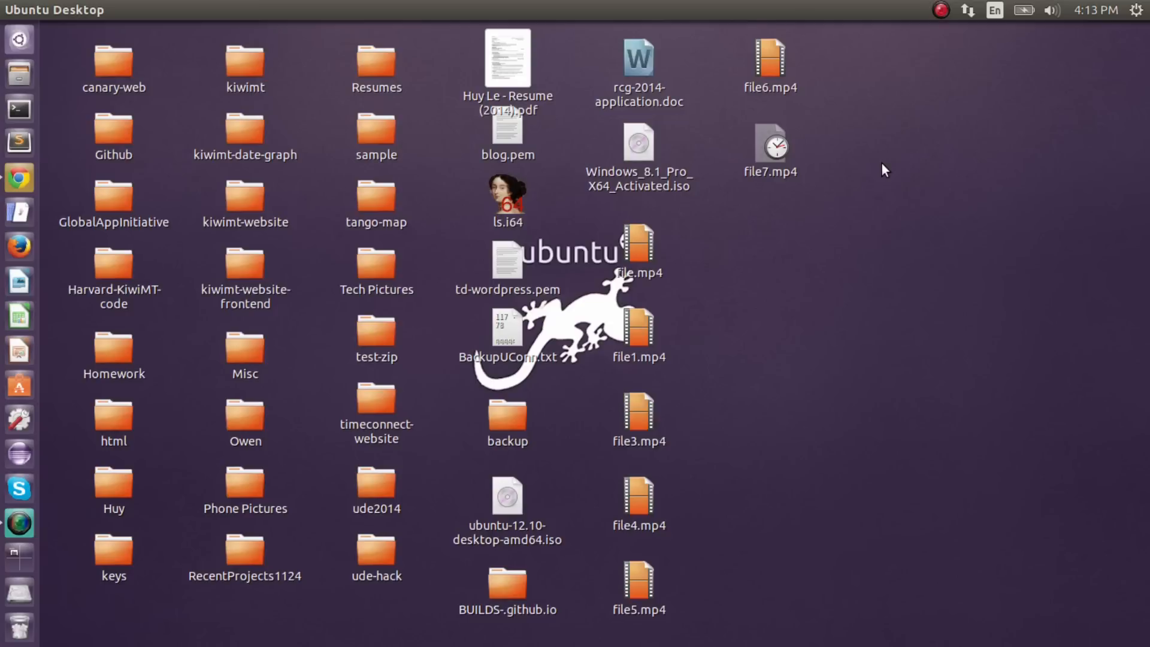
mouse_move(18, 123)
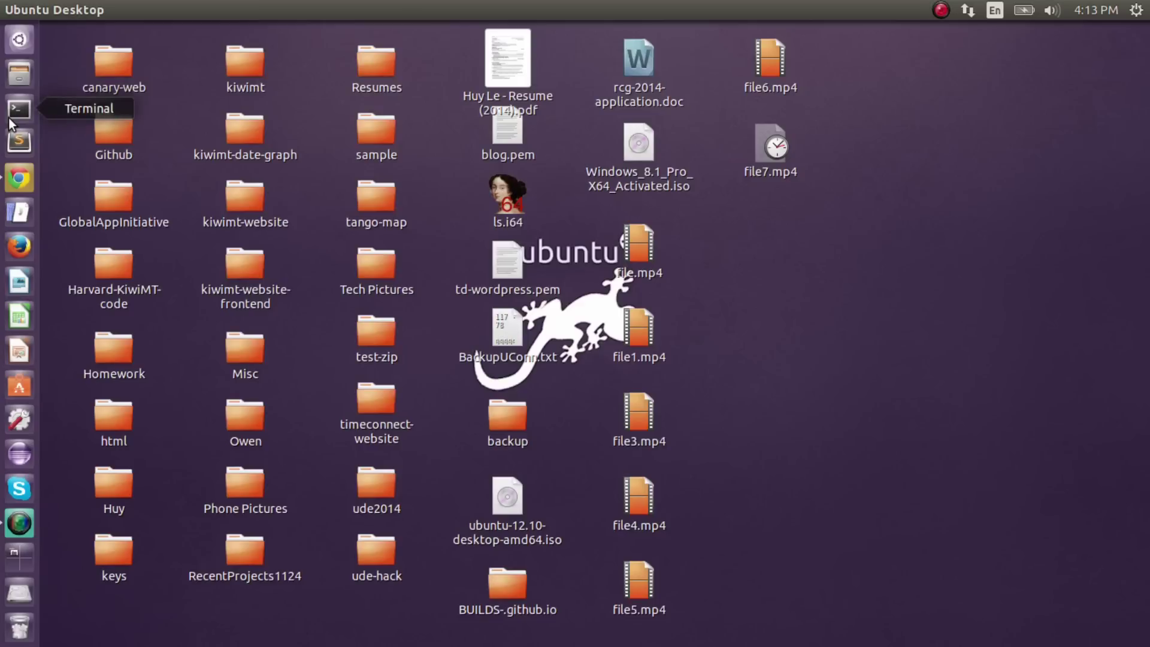
mouse_move(18, 114)
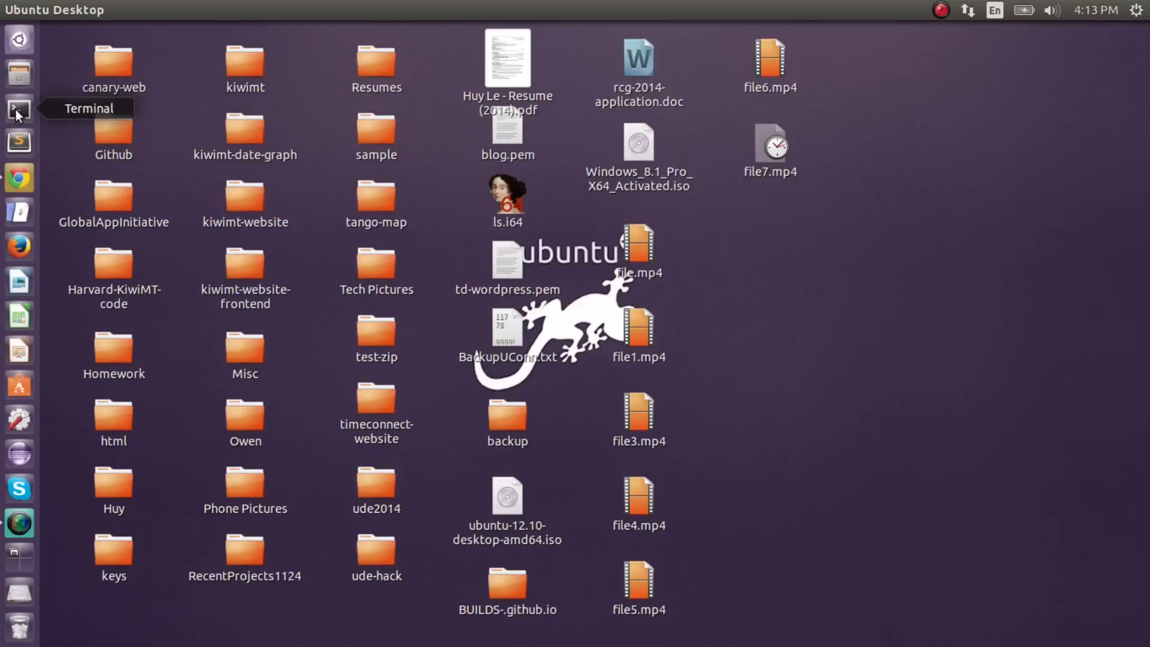
mouse_move(19, 41)
text(t)
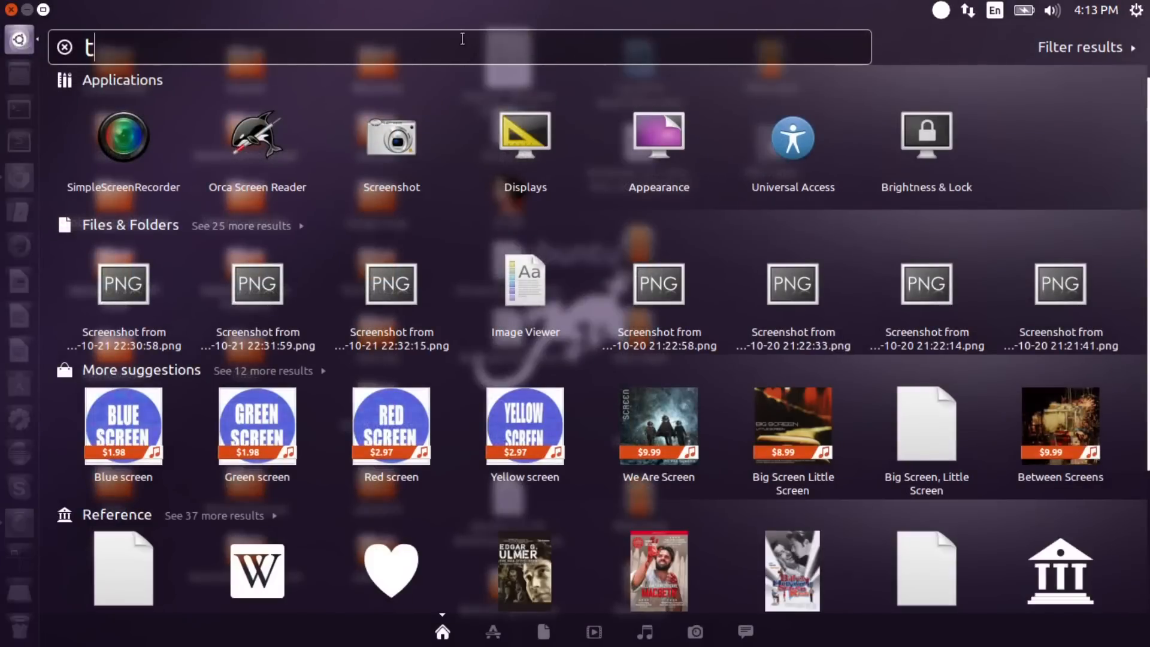
Step: Search the Dash for 'terminal' and launch the Terminal application
text(erminal)
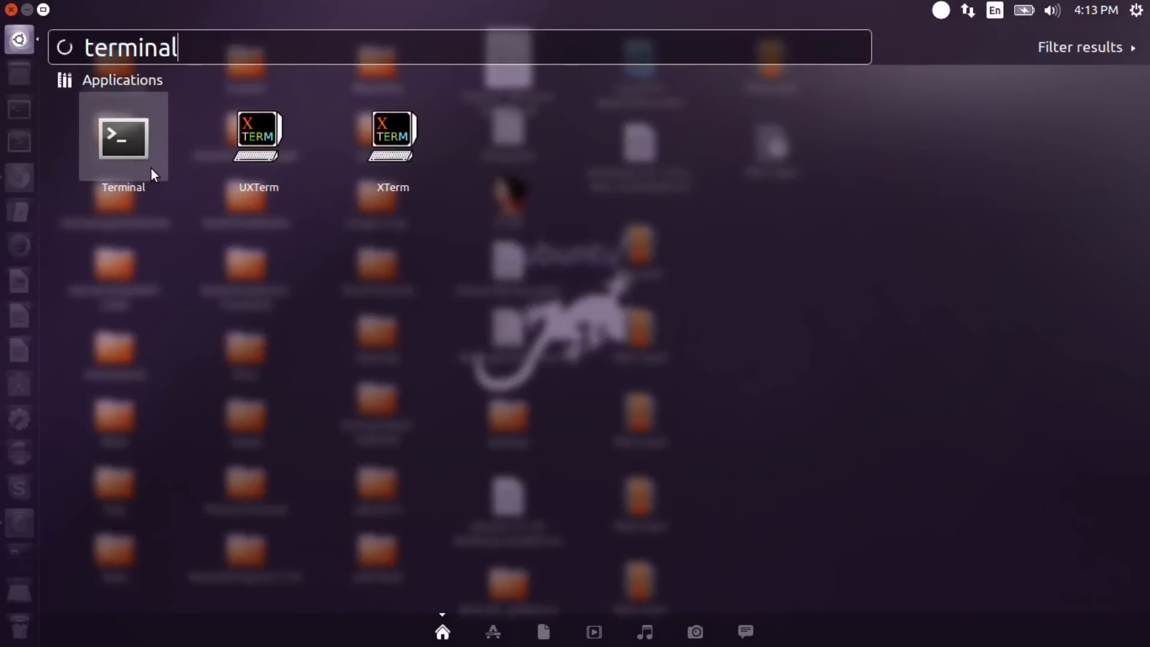
click(122, 137)
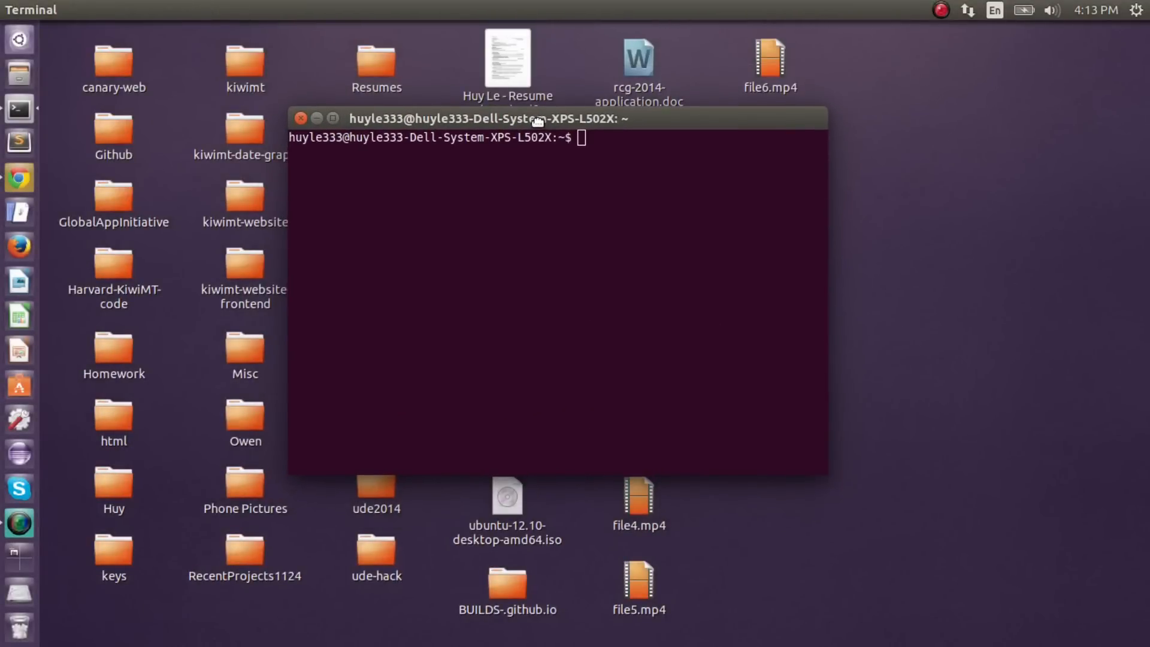
Step: Enter sudo apt-add-repository ppa:colingille/freshlight to add the freshlight PPA
text(sudo)
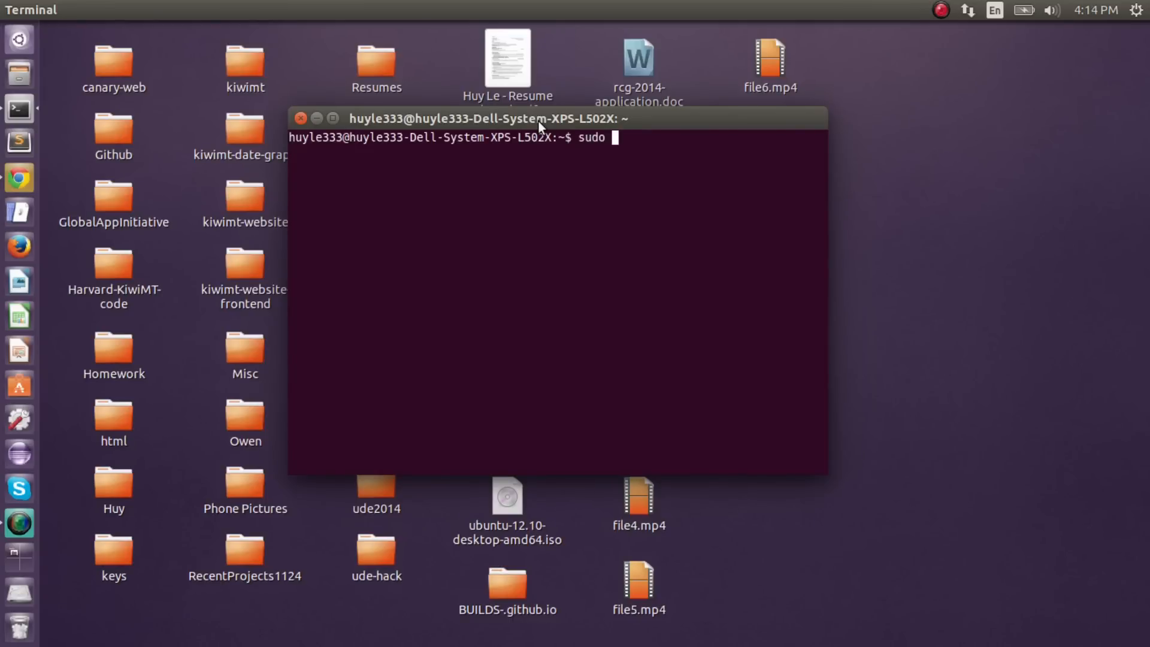
text(a)
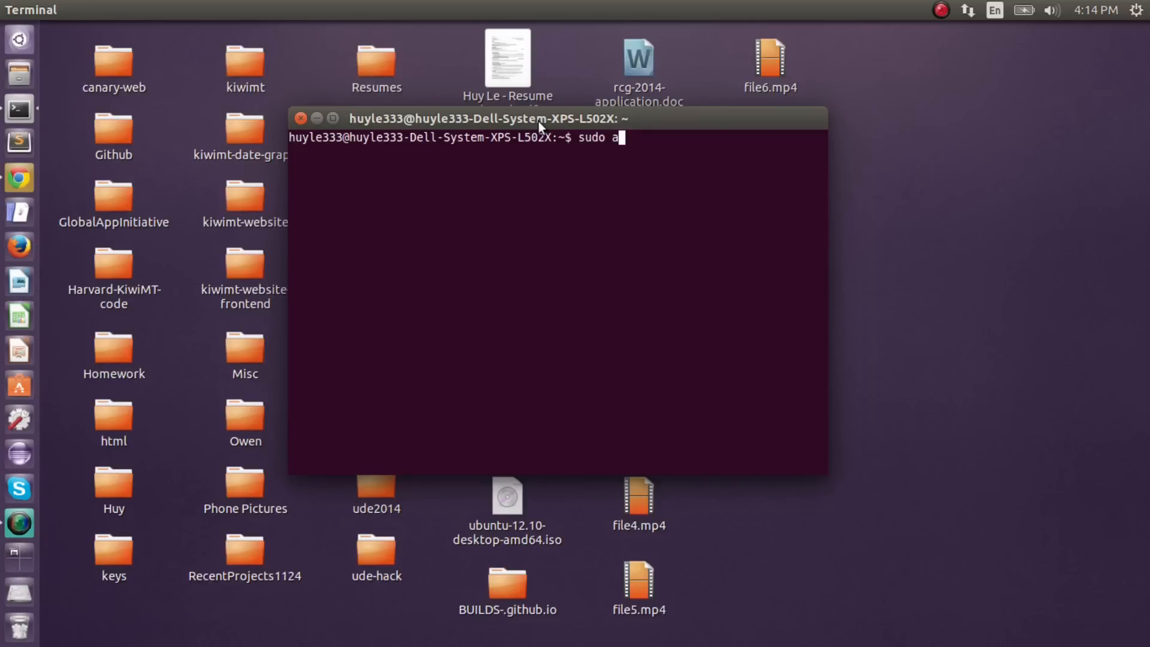
text(pt-)
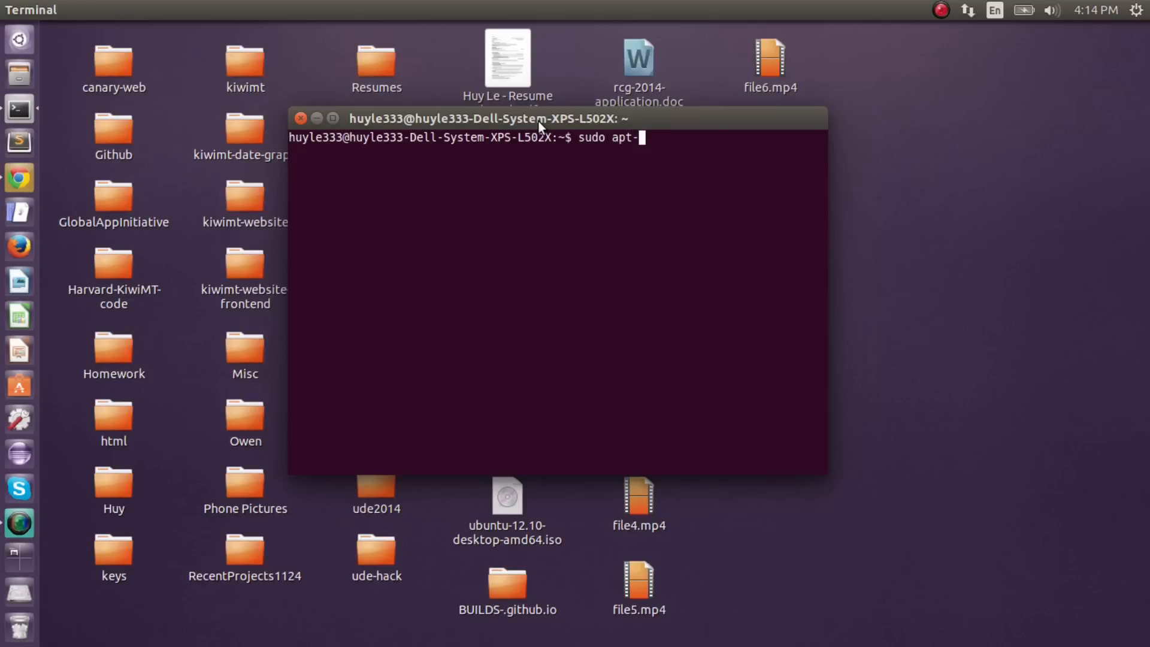
text(add-repo)
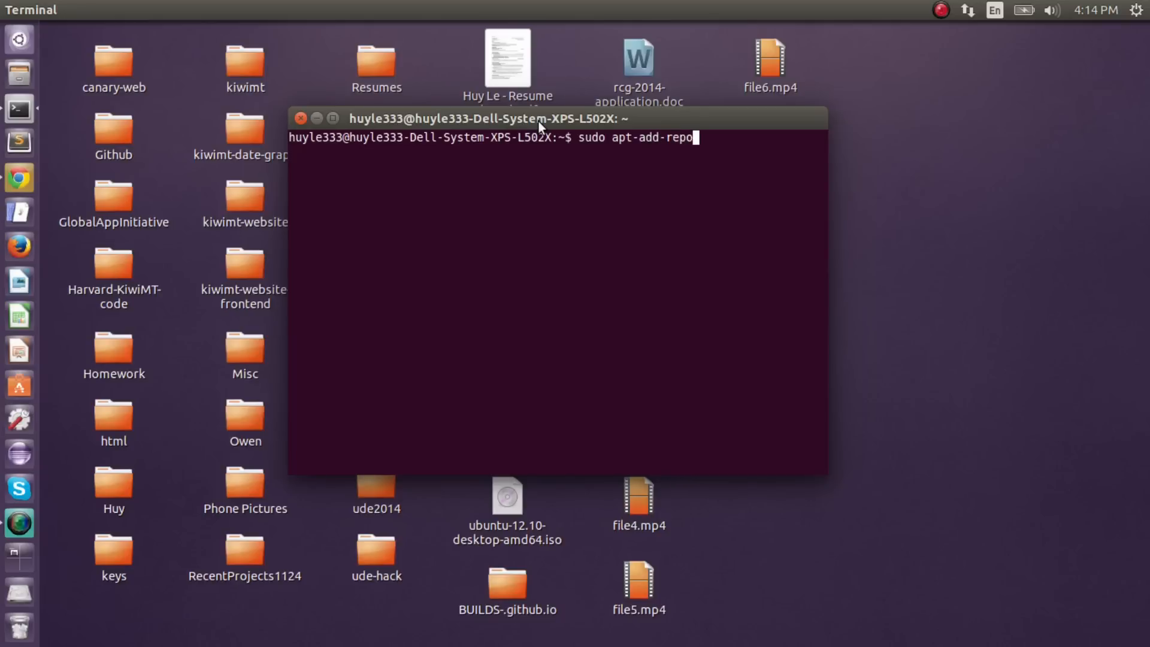
text(sitory)
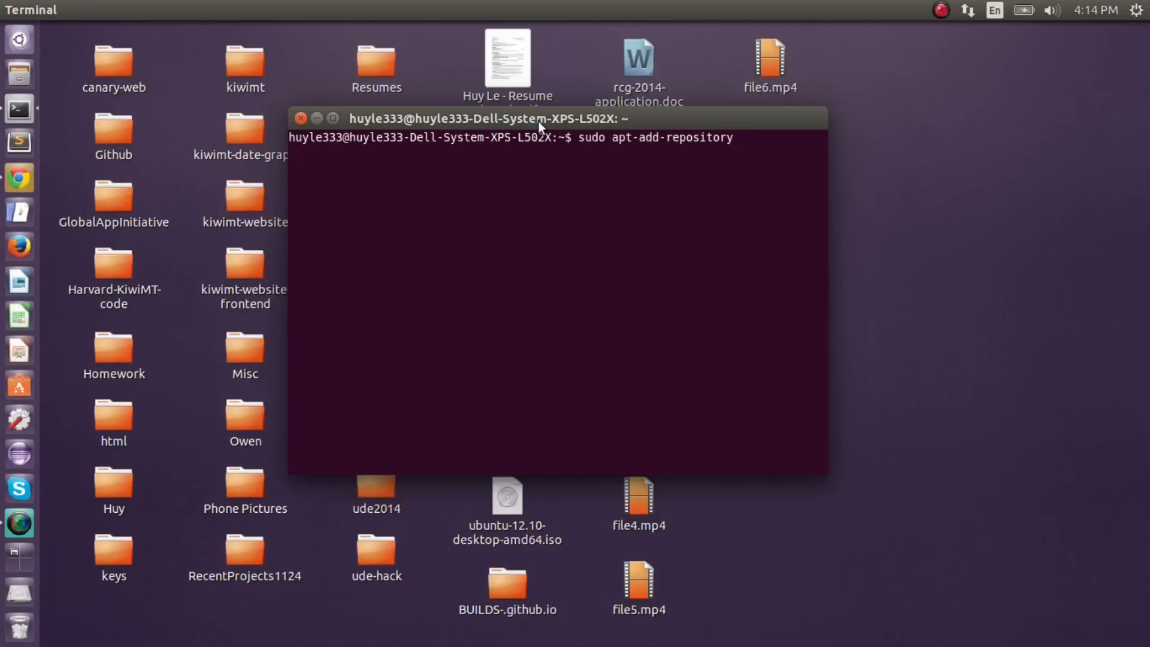
text(ppa:)
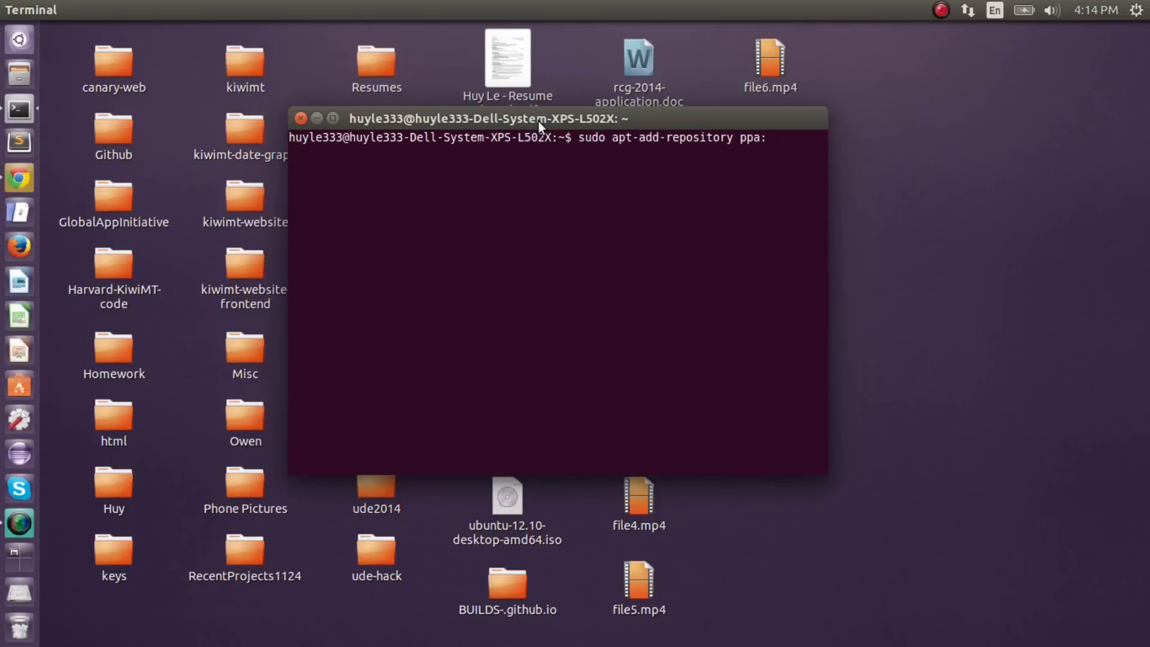
text(co)
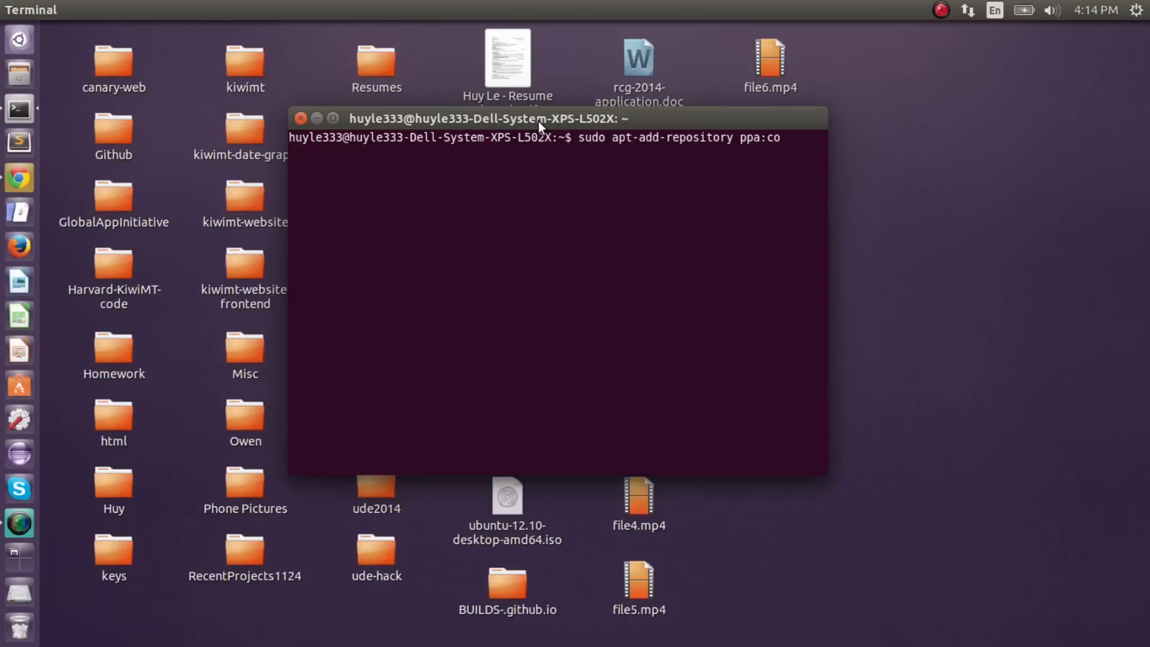
text(l)
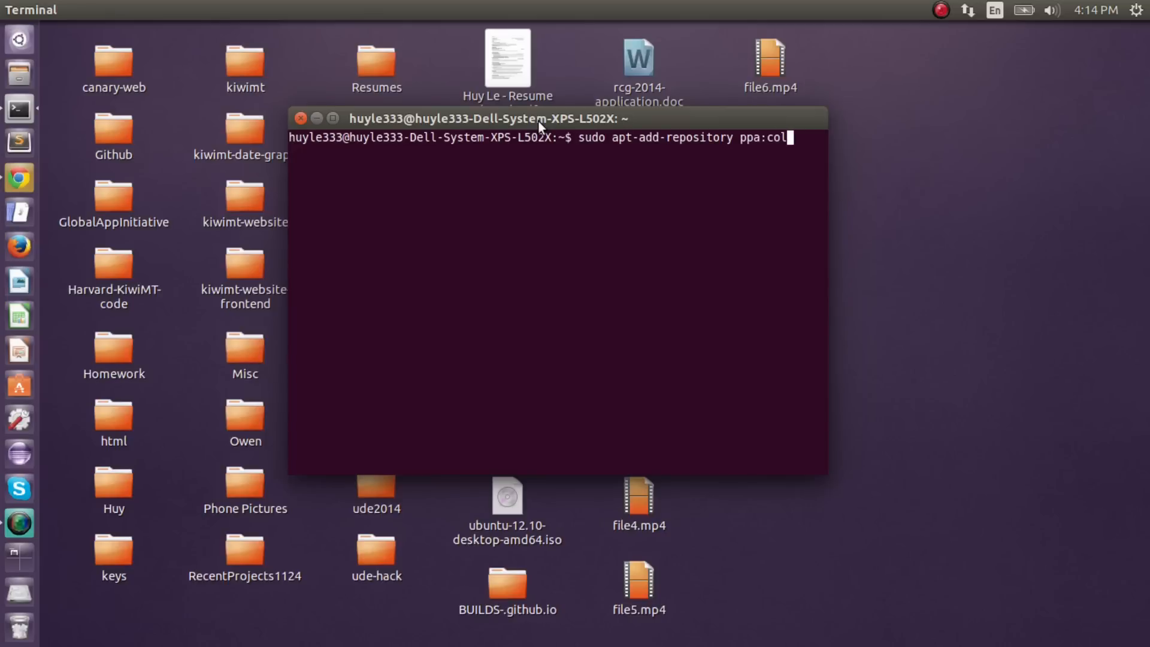
text(ing)
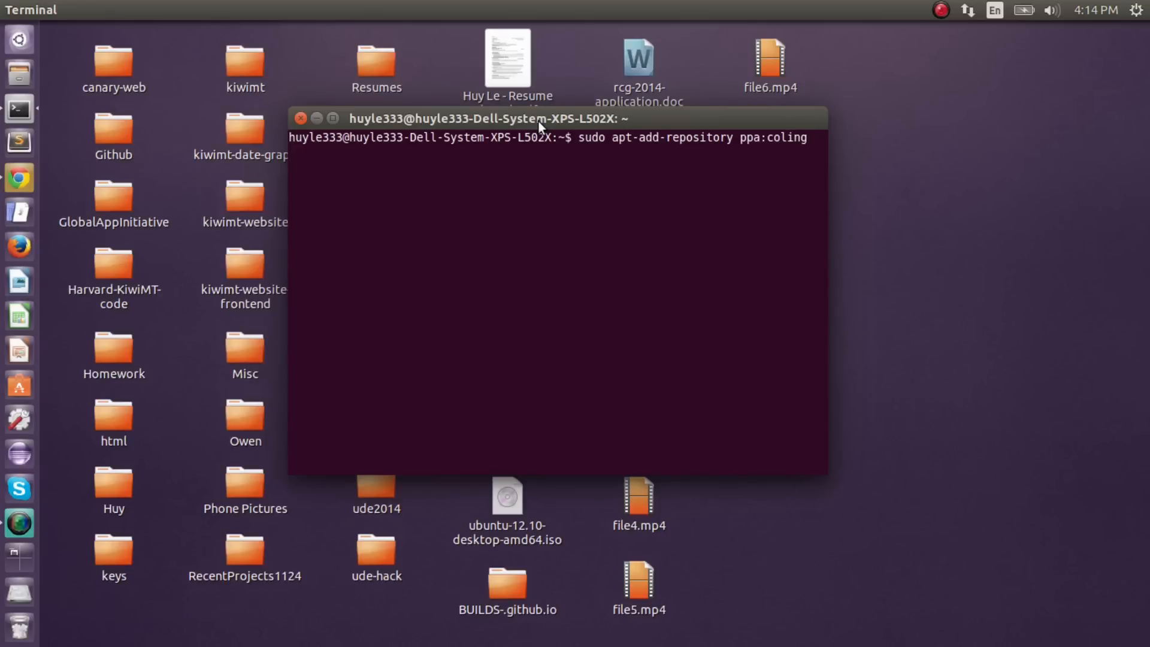
text(gille/)
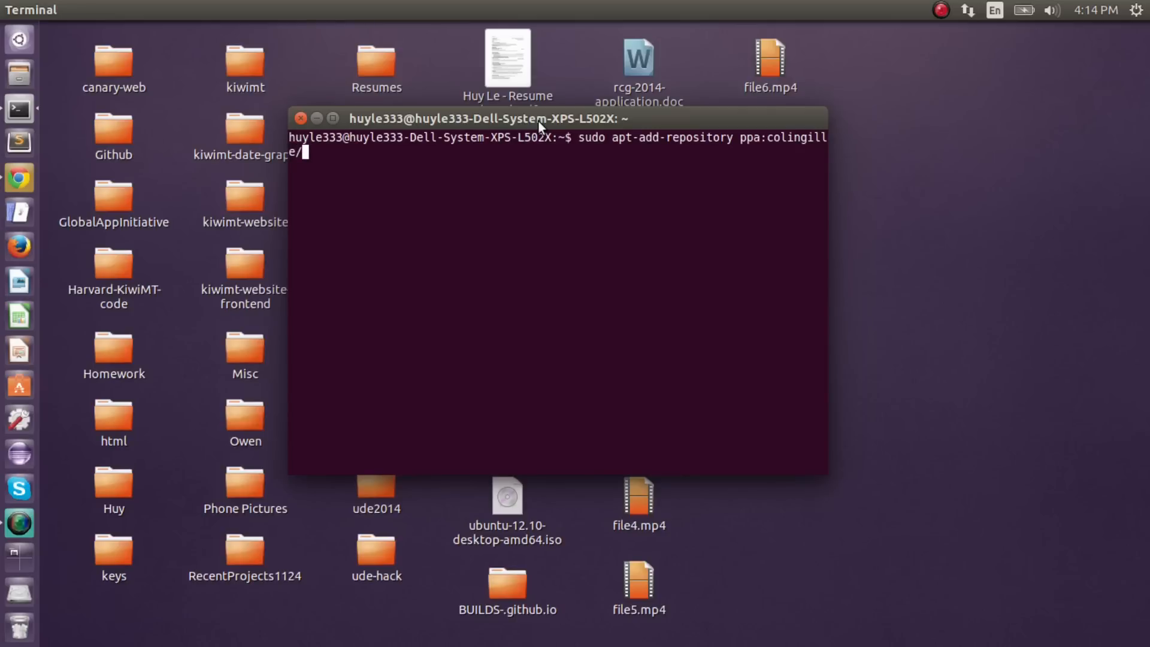
text(freshlight)
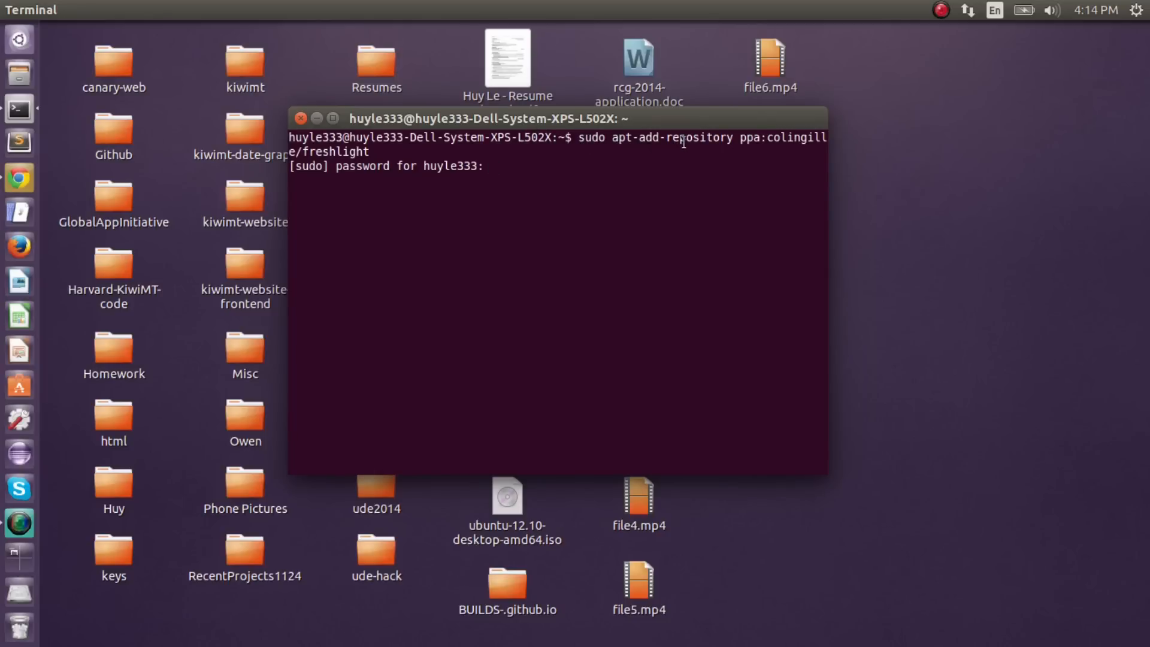
mouse_move(734, 139)
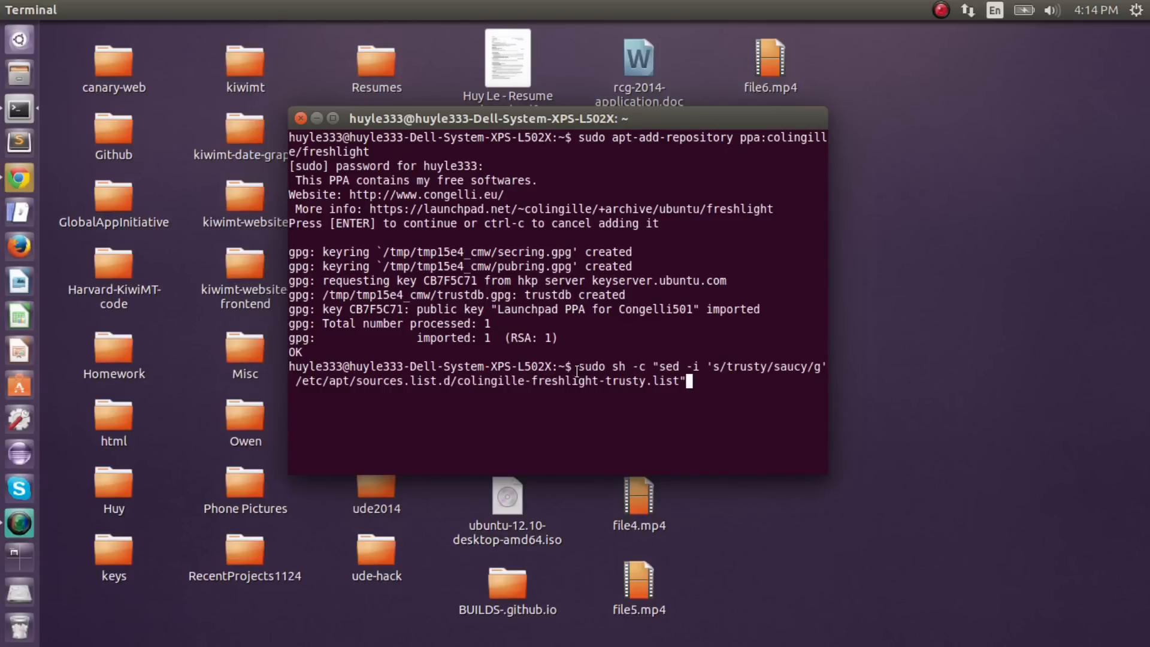
Step: Select the sed command that rewrites the freshlight source list from trusty to saucy
drag(577, 367, 682, 381)
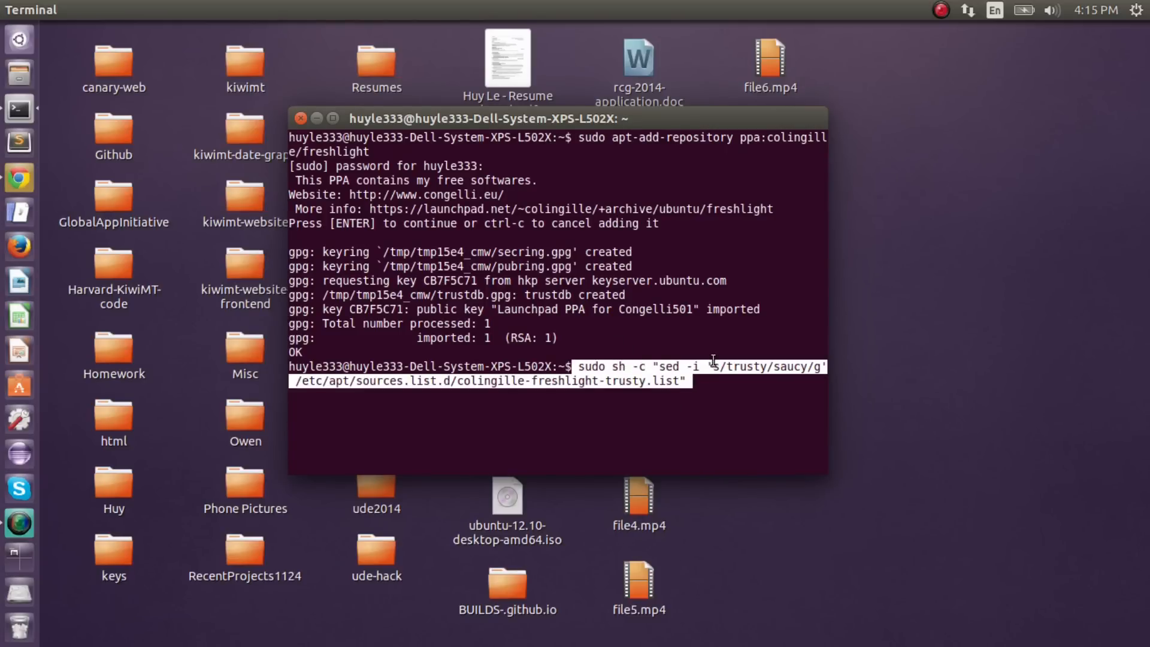
mouse_move(702, 390)
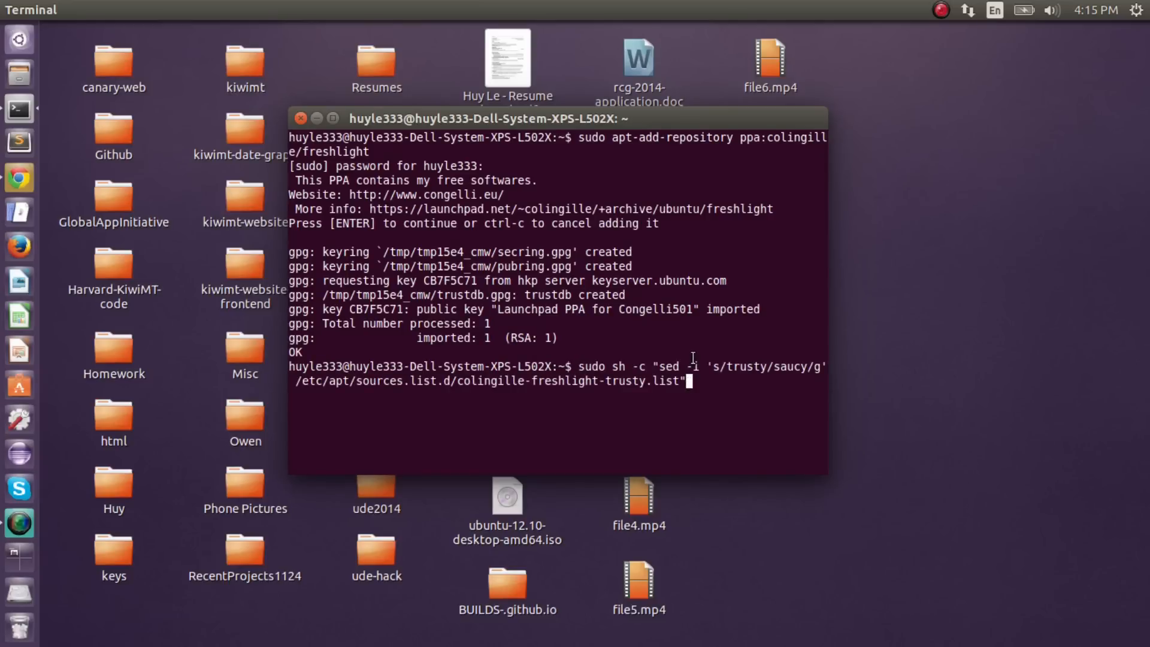
mouse_move(638, 368)
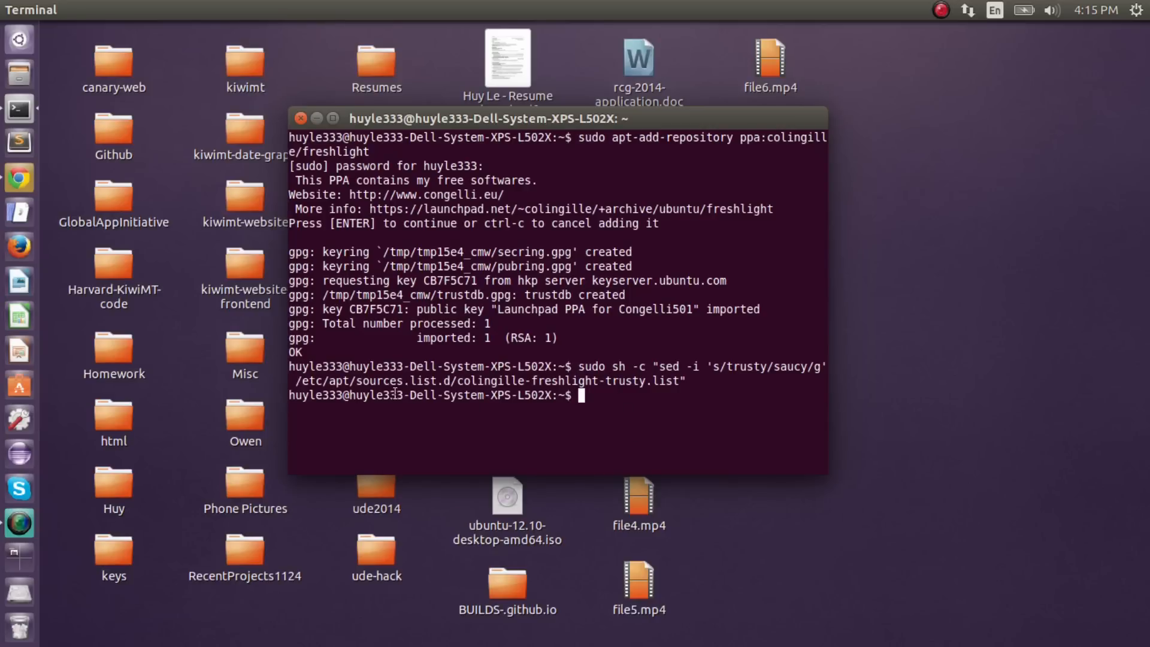
mouse_move(453, 380)
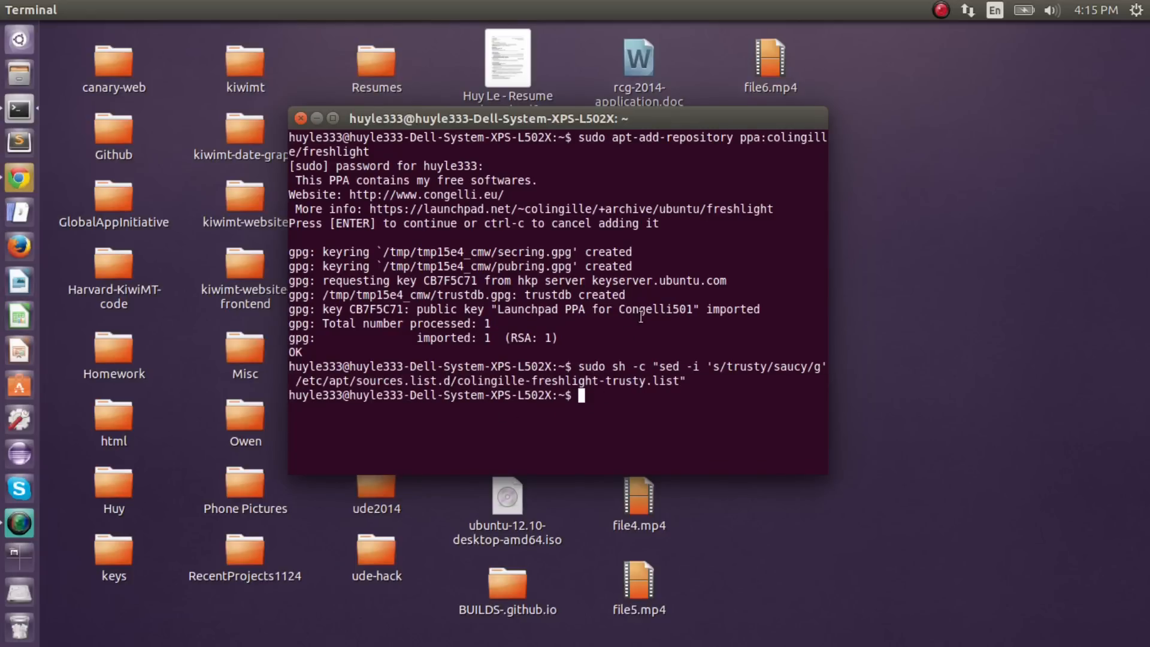
Step: Run sudo apt-get update to refresh the package lists with the freshlight sources
text(sudo ap)
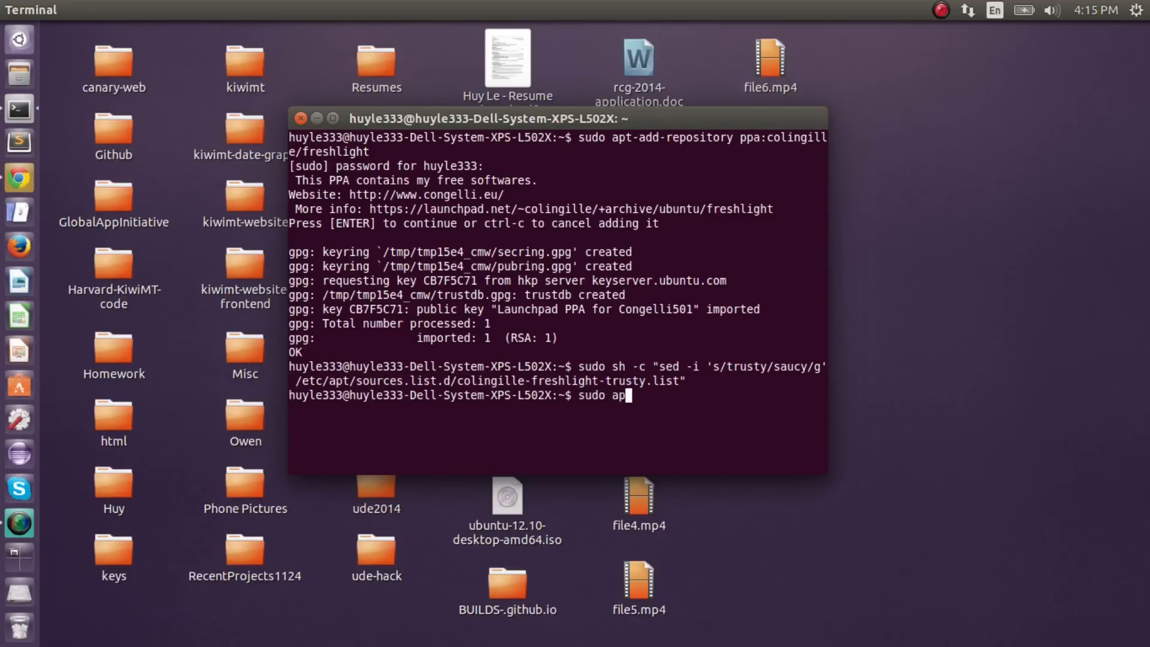
text(-)
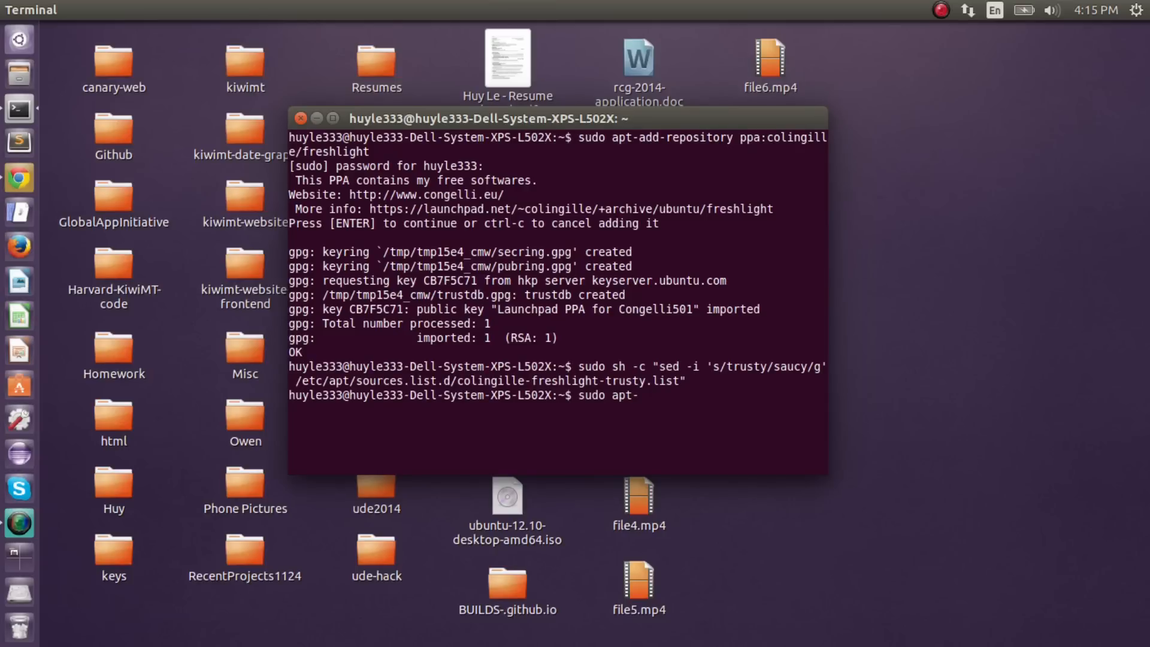
text(get)
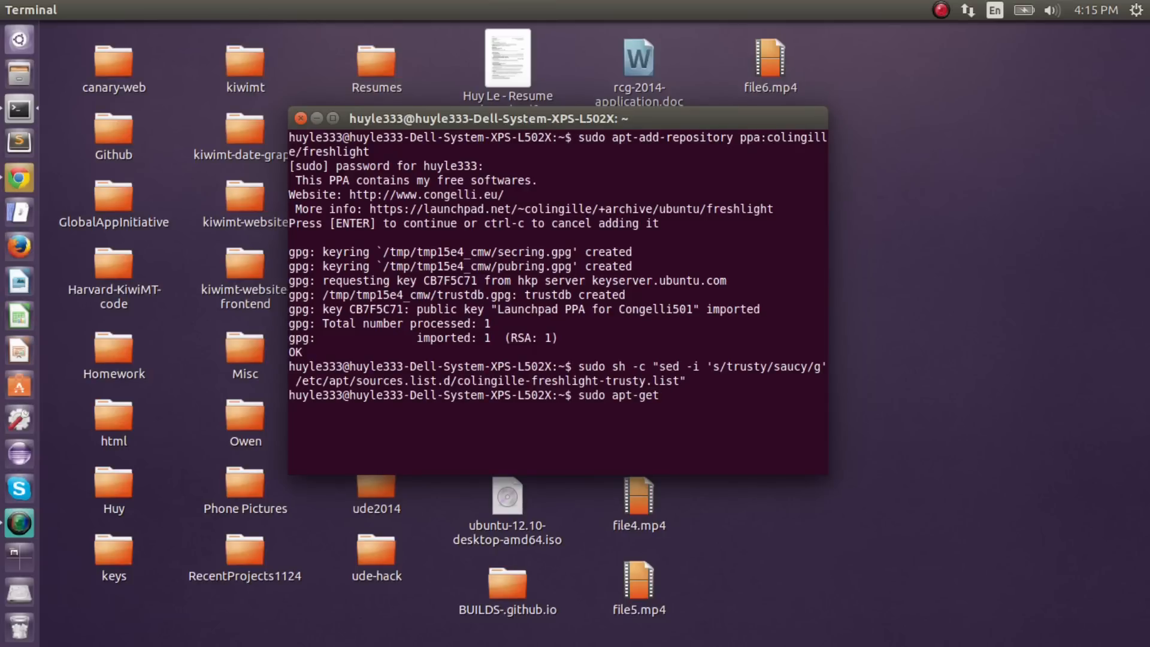
text(update)
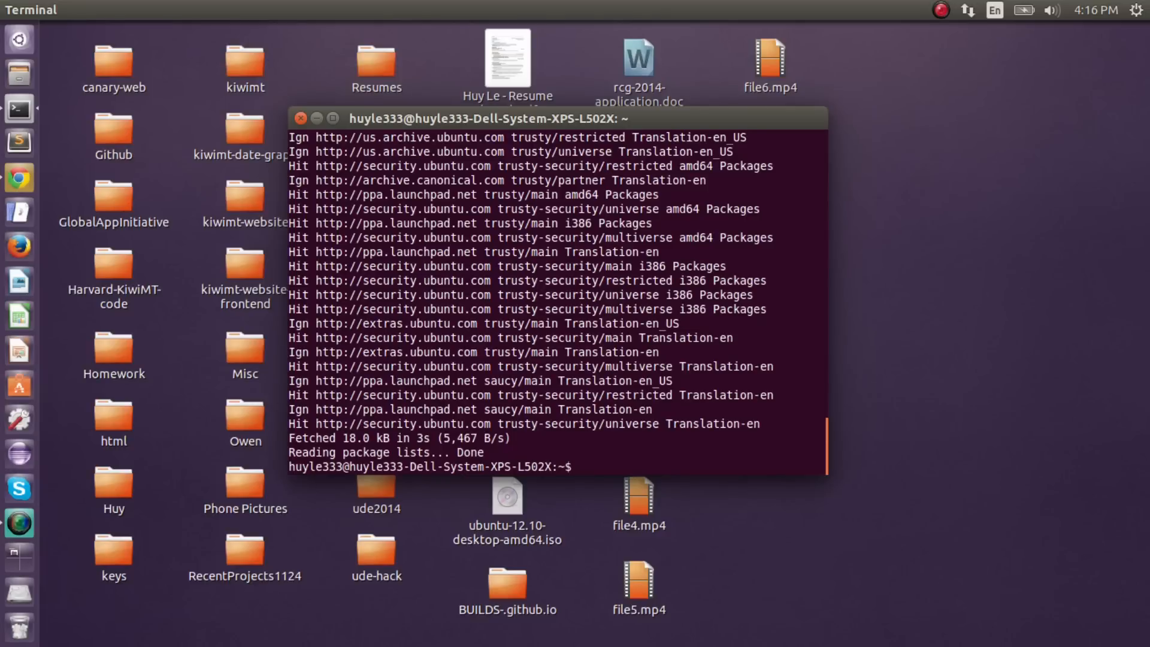
text(sudo)
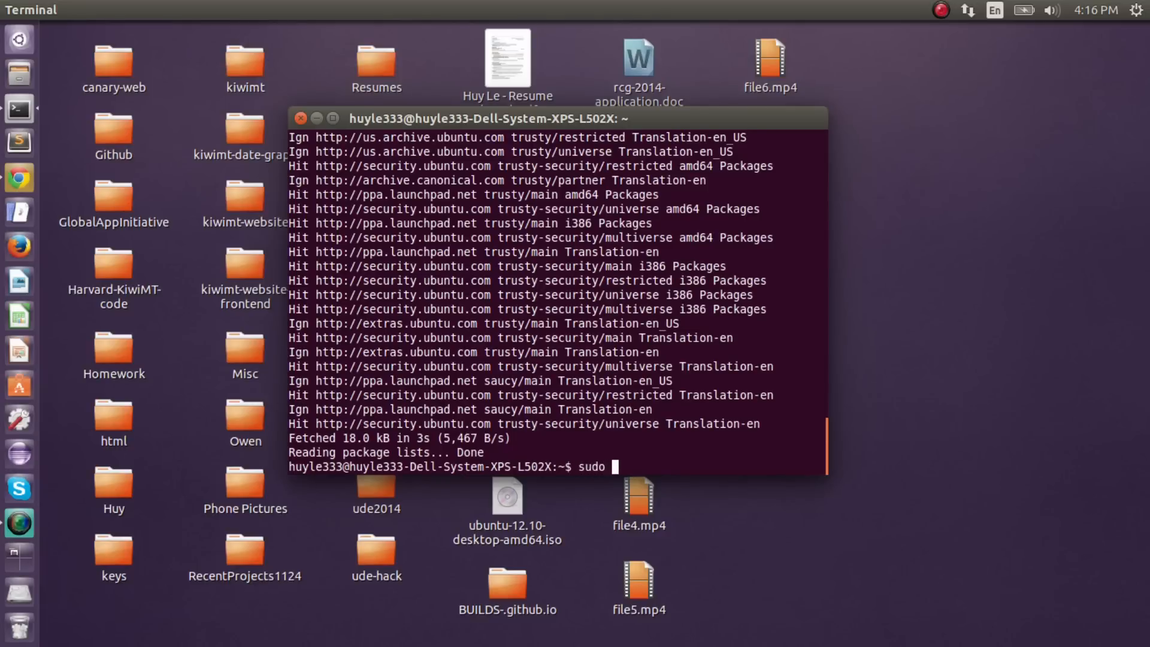
Step: Run sudo apt-get install winusb and answer y to install the package
text(ap)
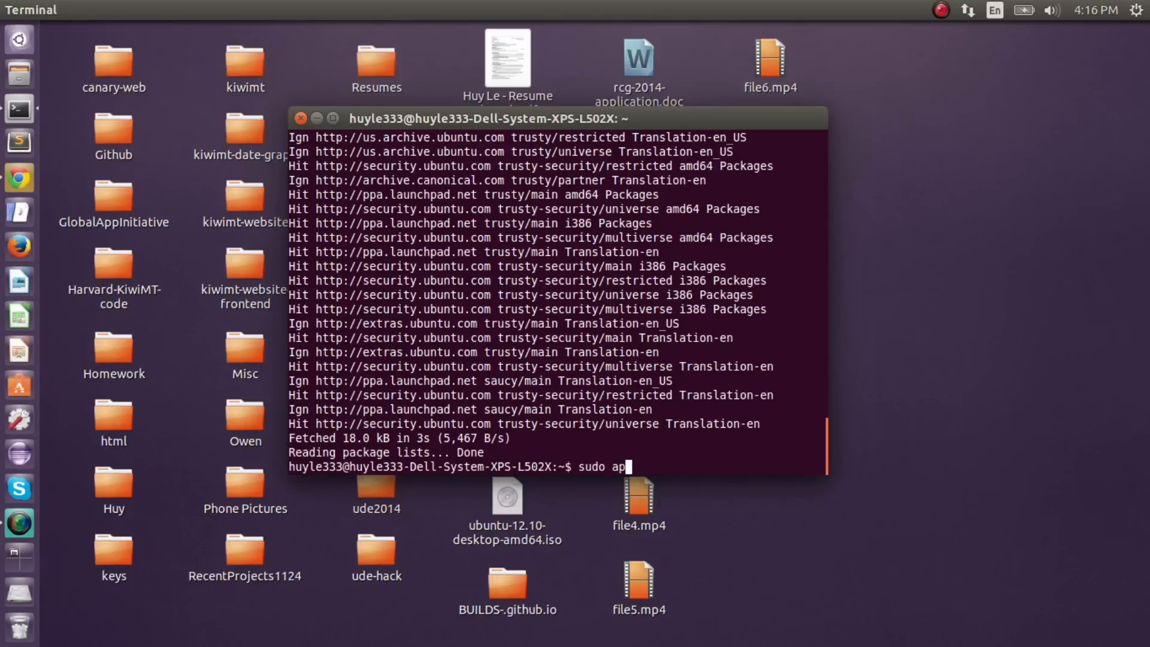
text(t-get in)
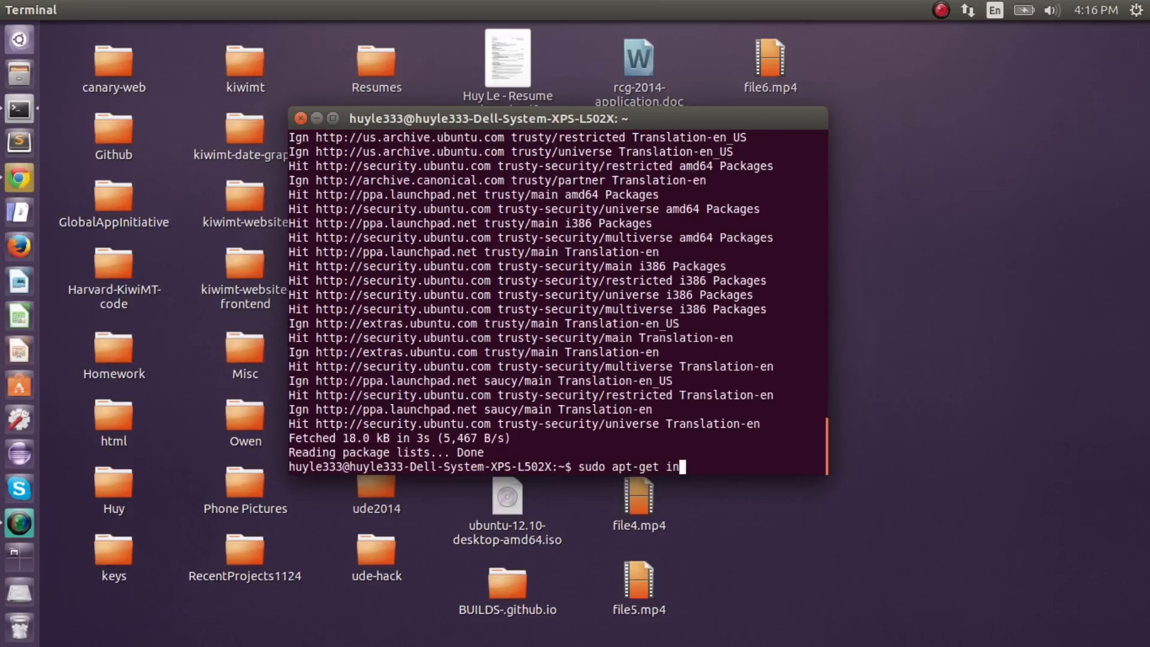
text(stall winusb)
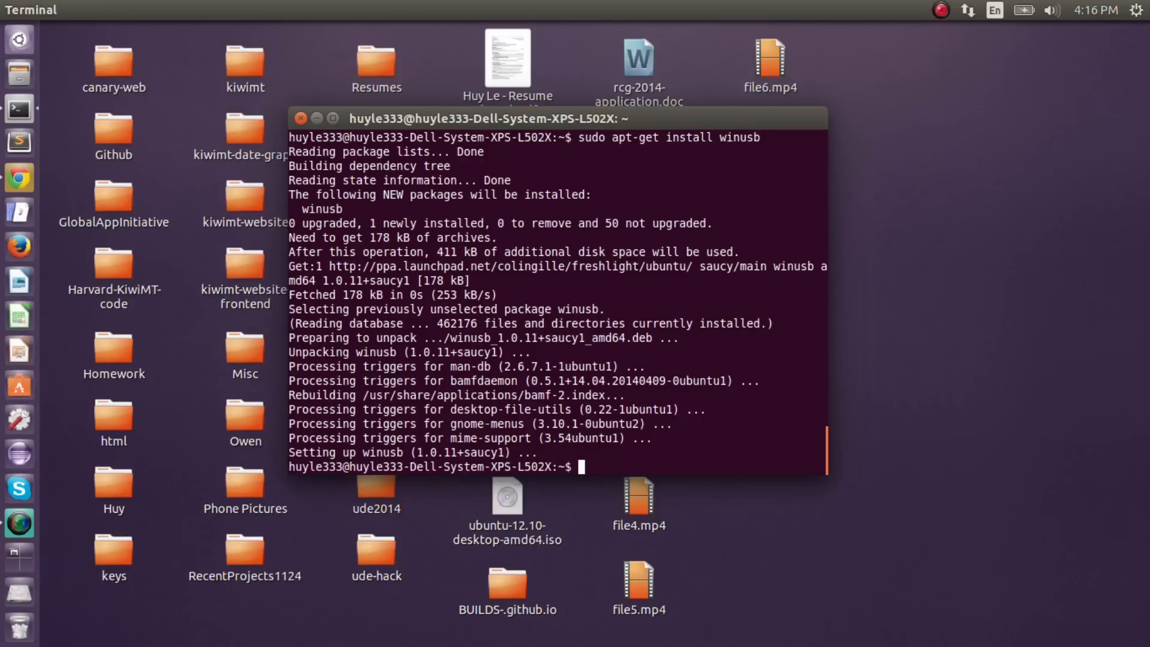
text(y)
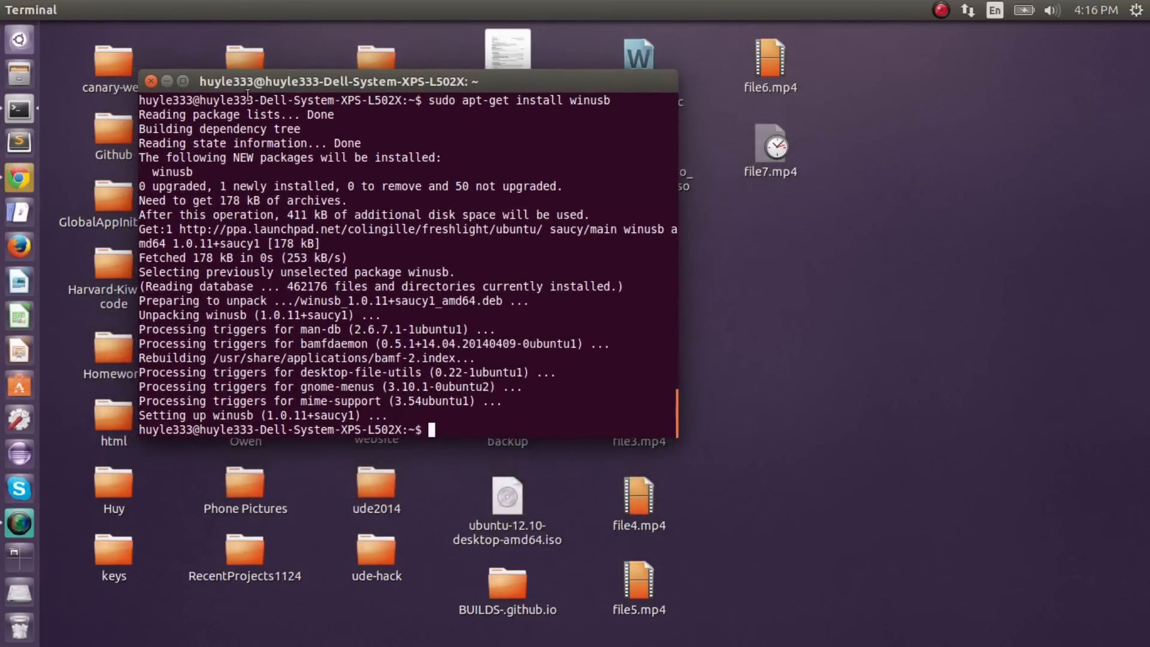
mouse_move(444, 429)
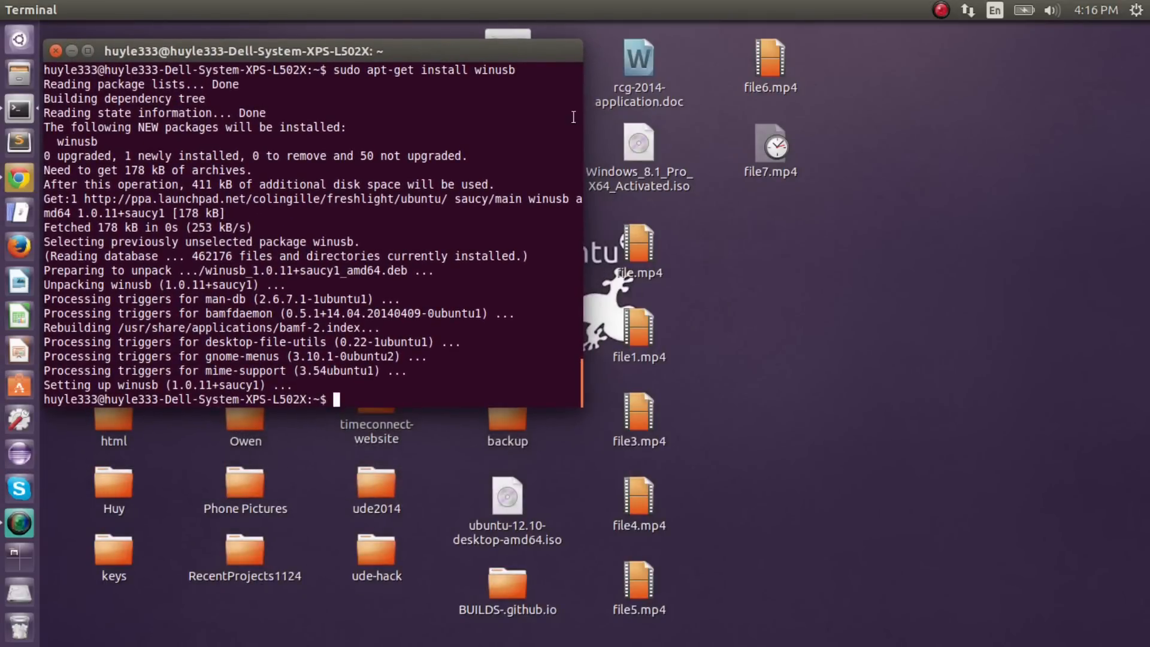
Step: Select the Windows 8.1 Pro ISO file on the Ubuntu desktop
click(640, 141)
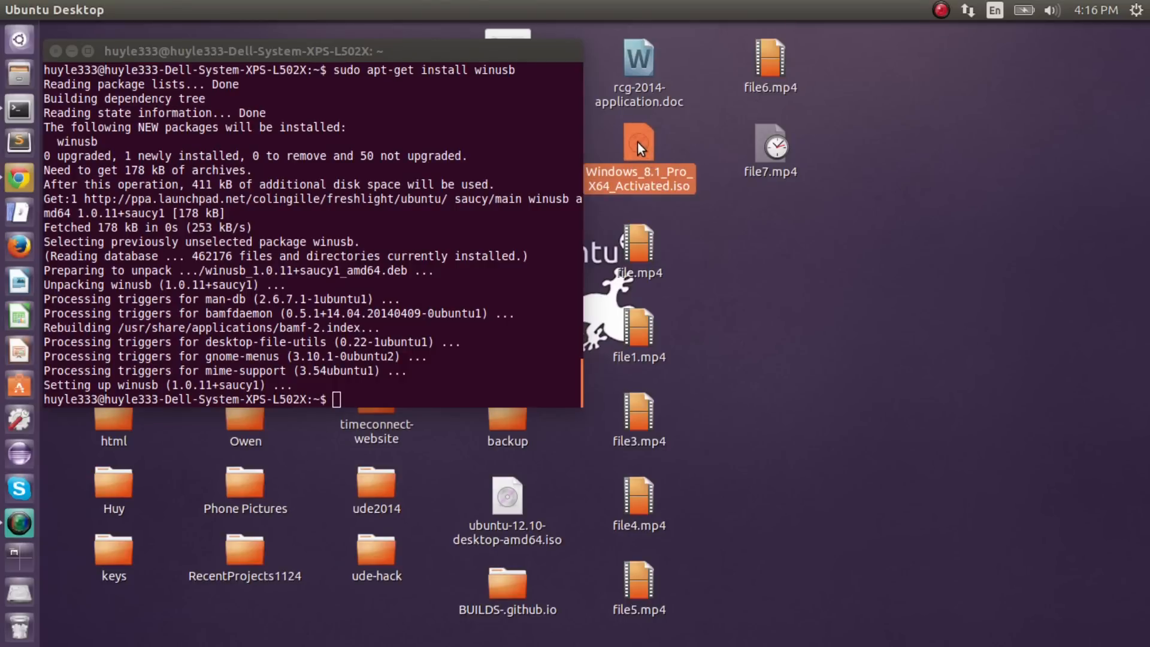
mouse_move(615, 151)
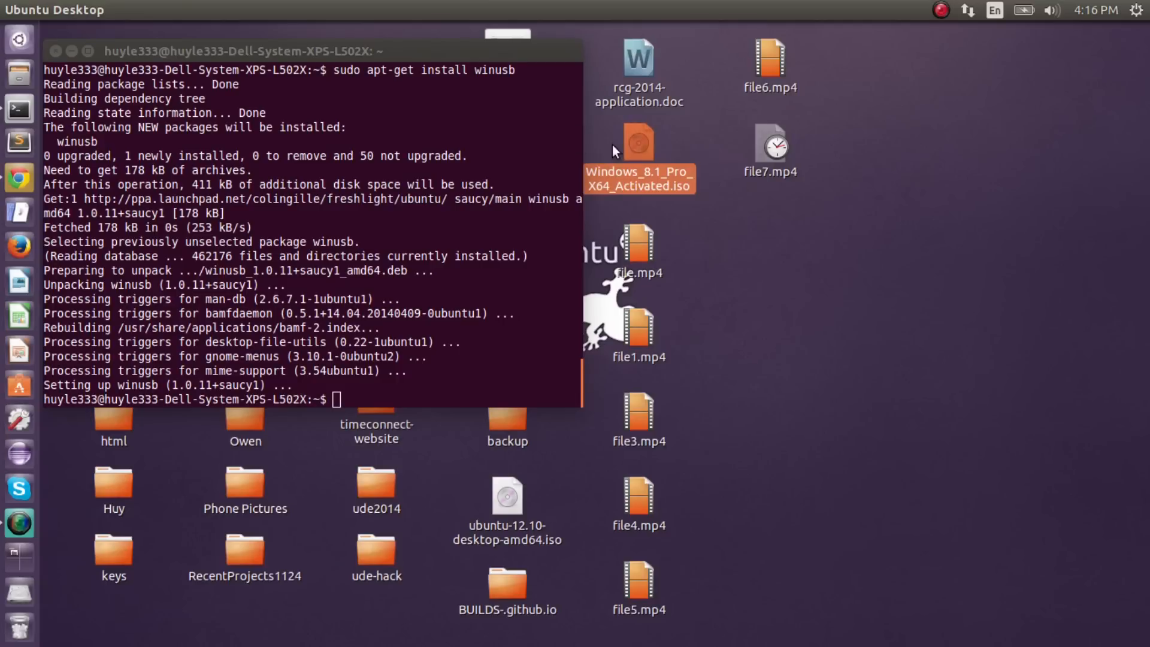
mouse_move(660, 164)
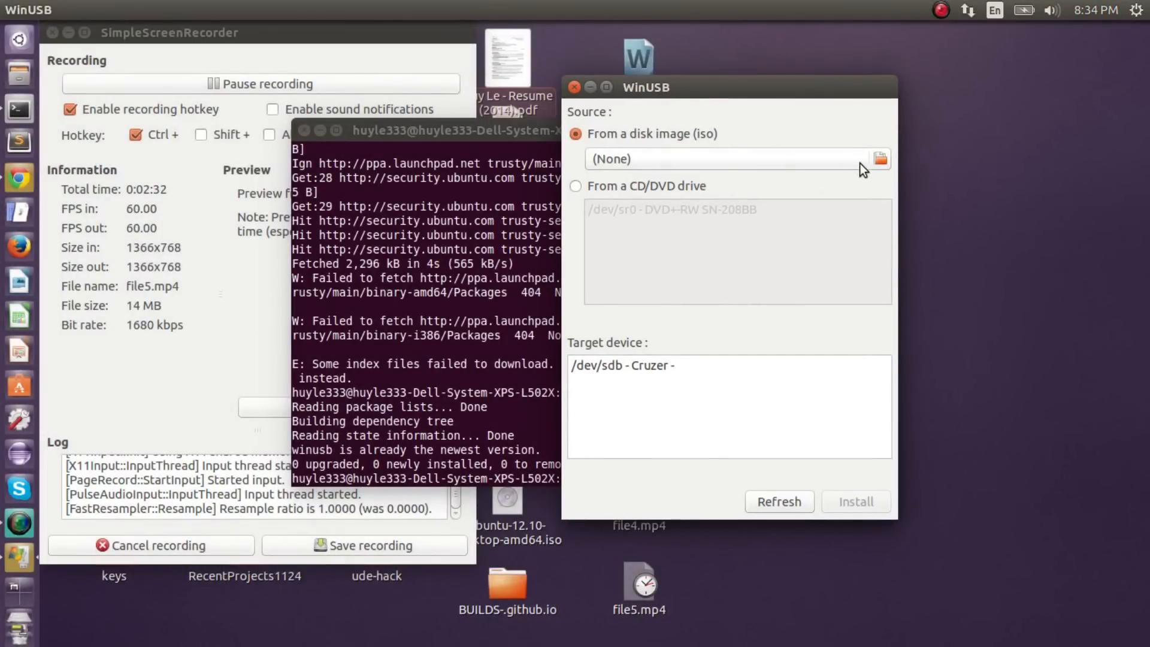
Step: Load Windows_8.1_Pro_X64_Activated.iso from the Desktop as the WinUSB source image
click(879, 158)
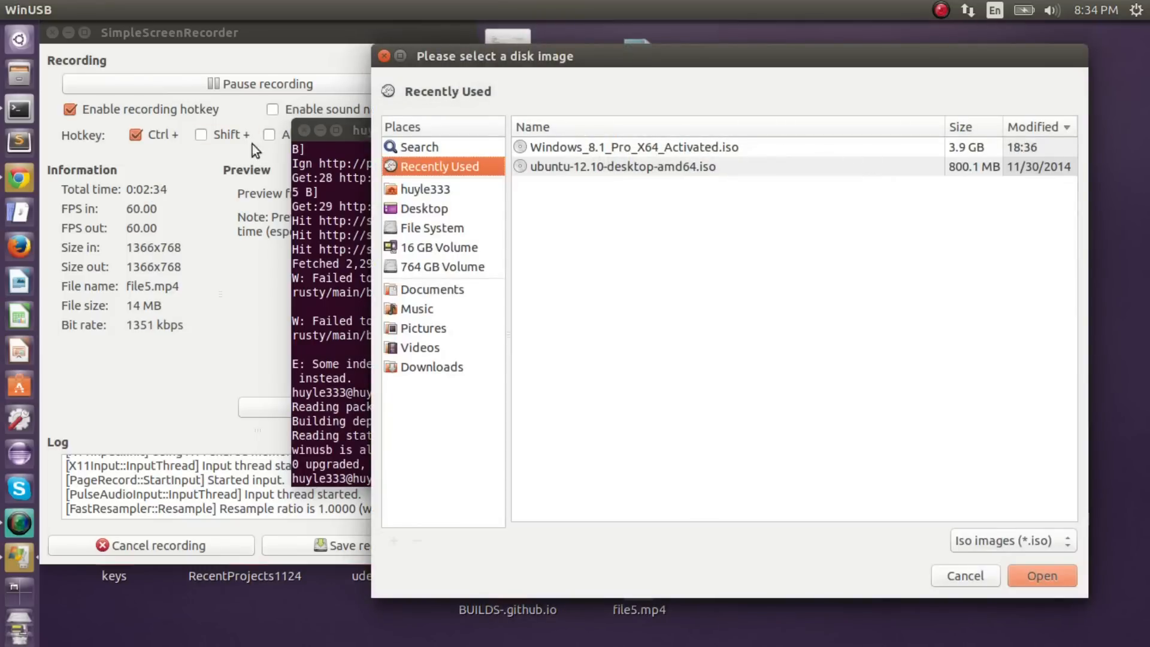
click(424, 209)
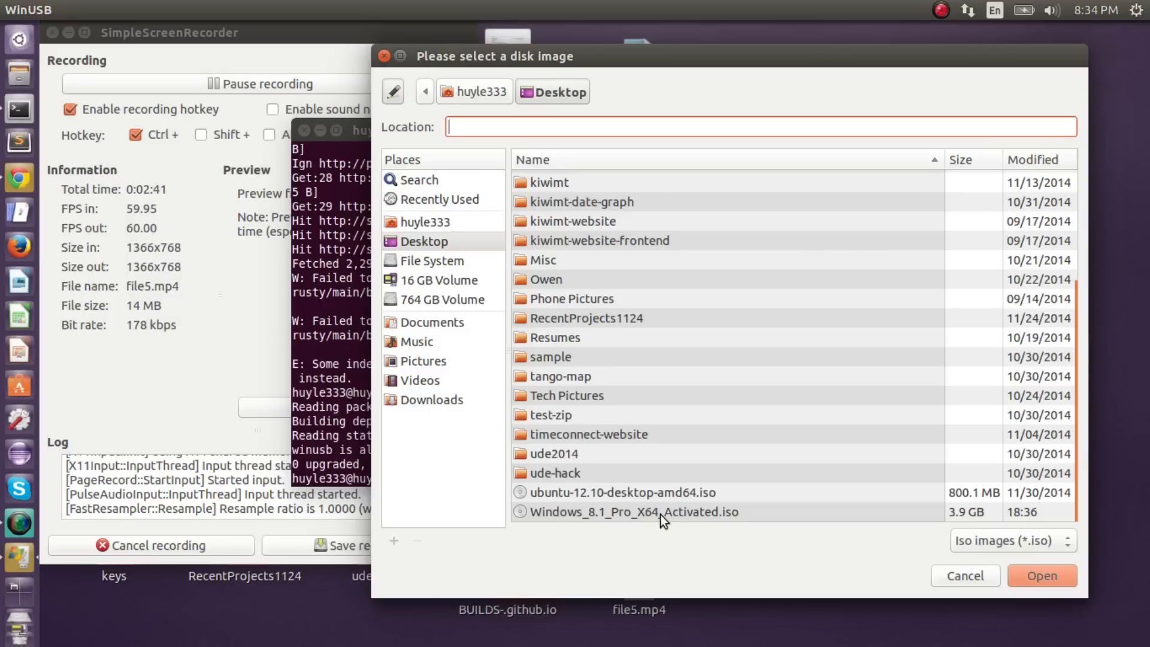
mouse_move(649, 536)
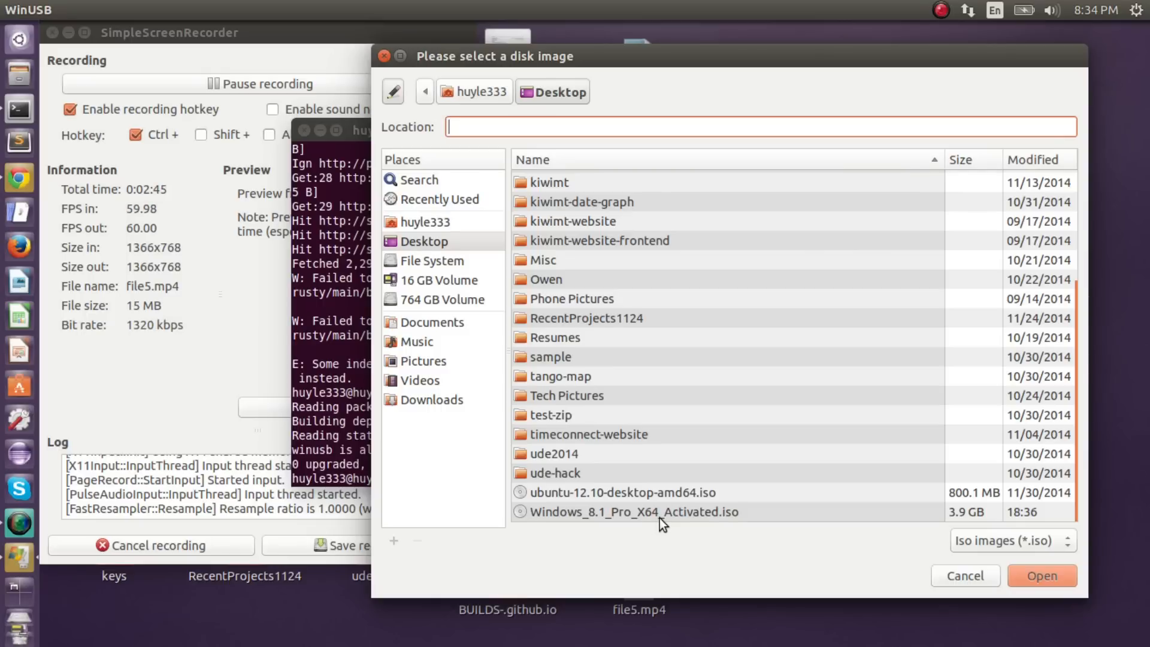
click(633, 512)
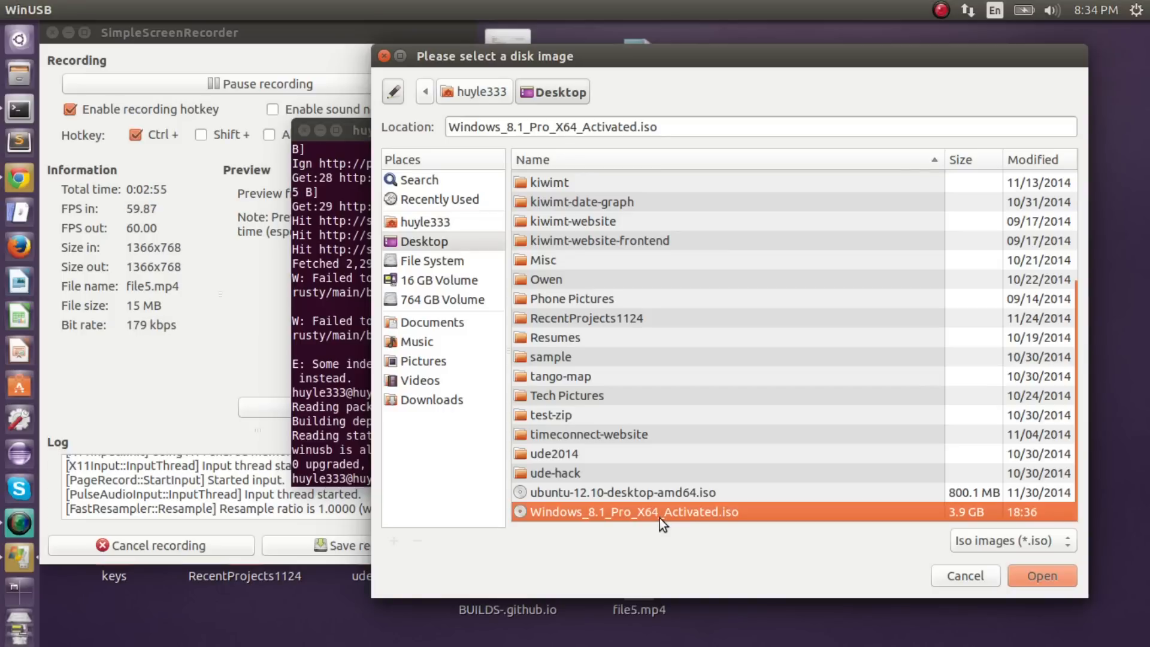
click(1043, 575)
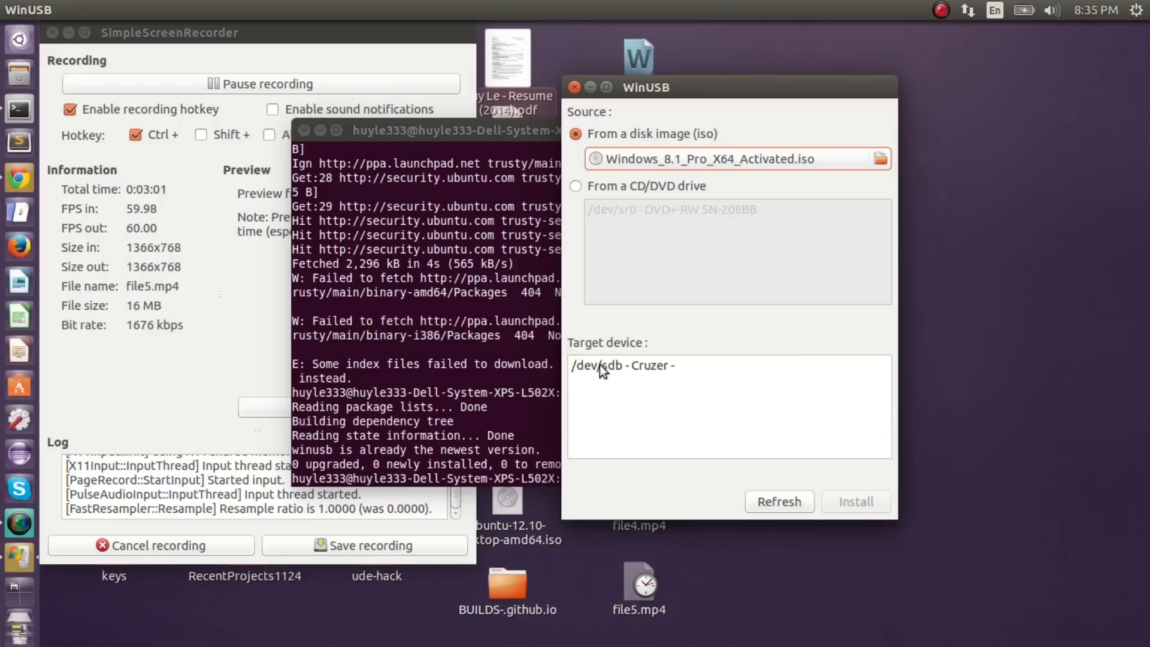
Step: Choose /dev/sdb - Cruzer as the target device and start the Install
click(621, 366)
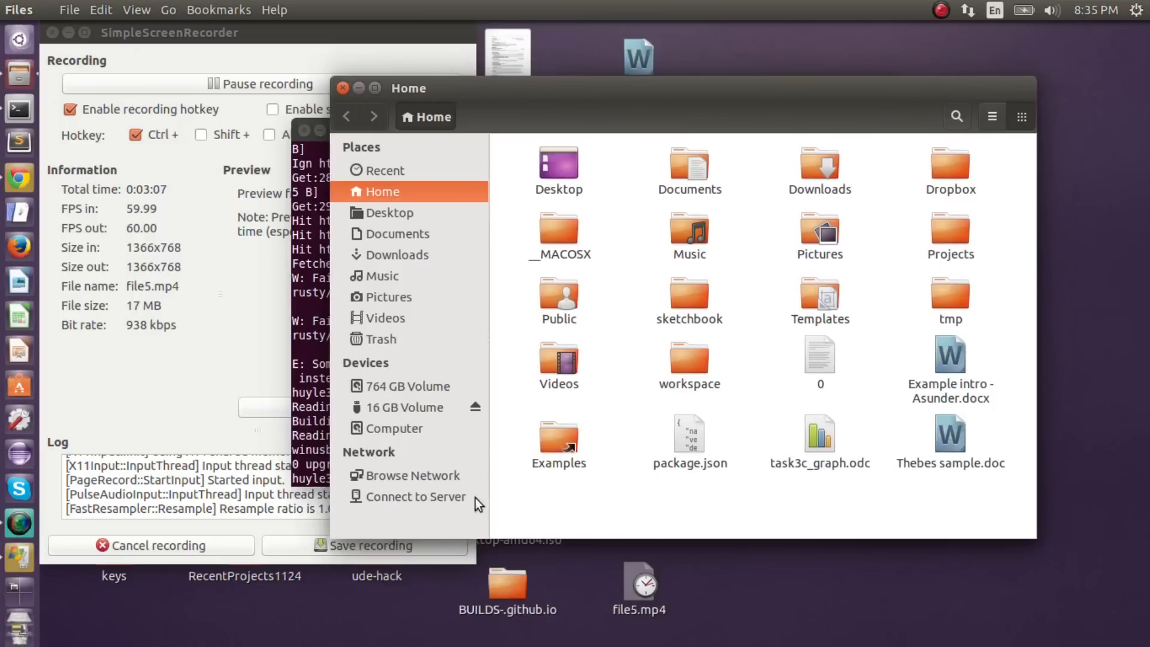
click(405, 408)
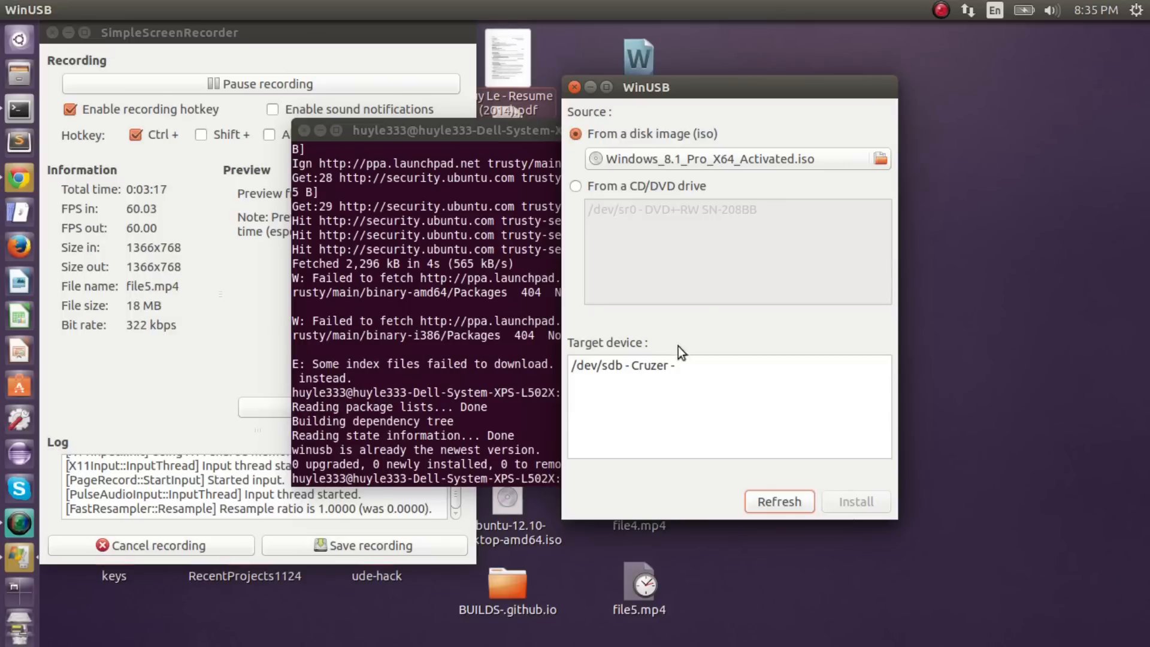
click(654, 365)
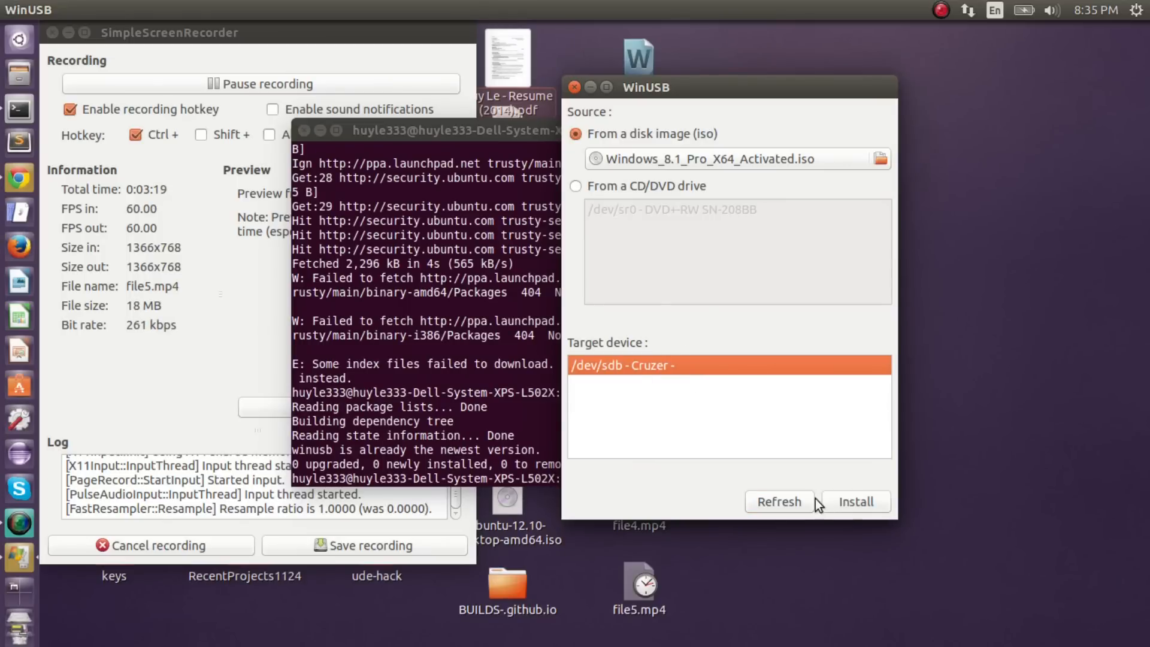
click(856, 501)
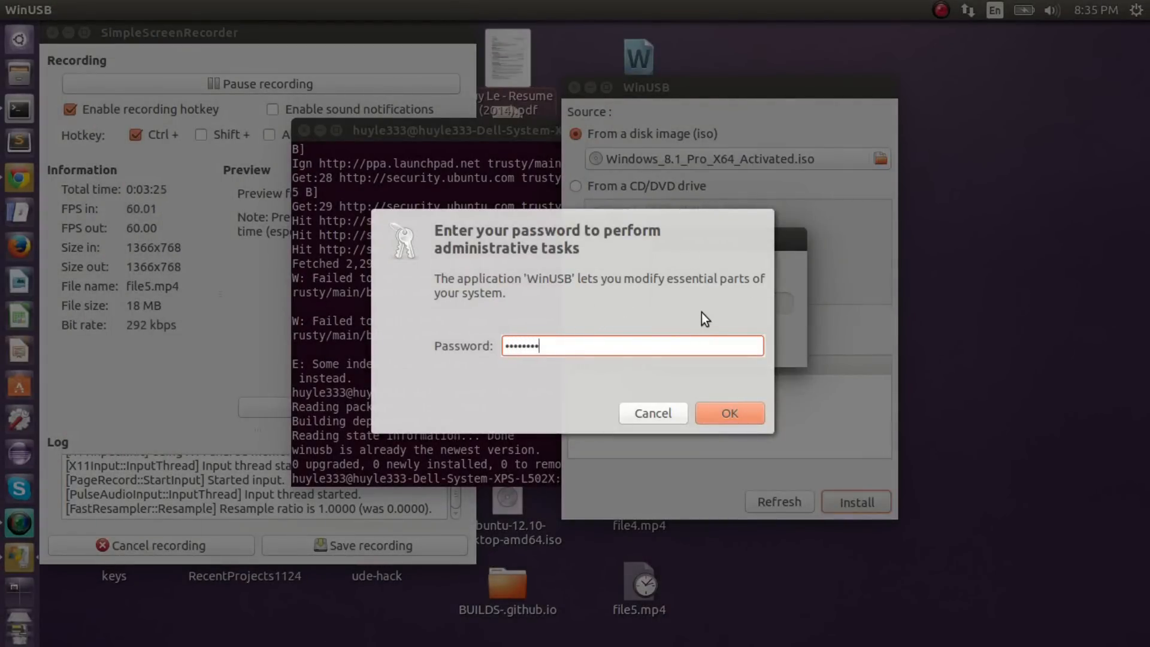
Step: Confirm the administrator password so WinUSB begins copying the image
click(730, 413)
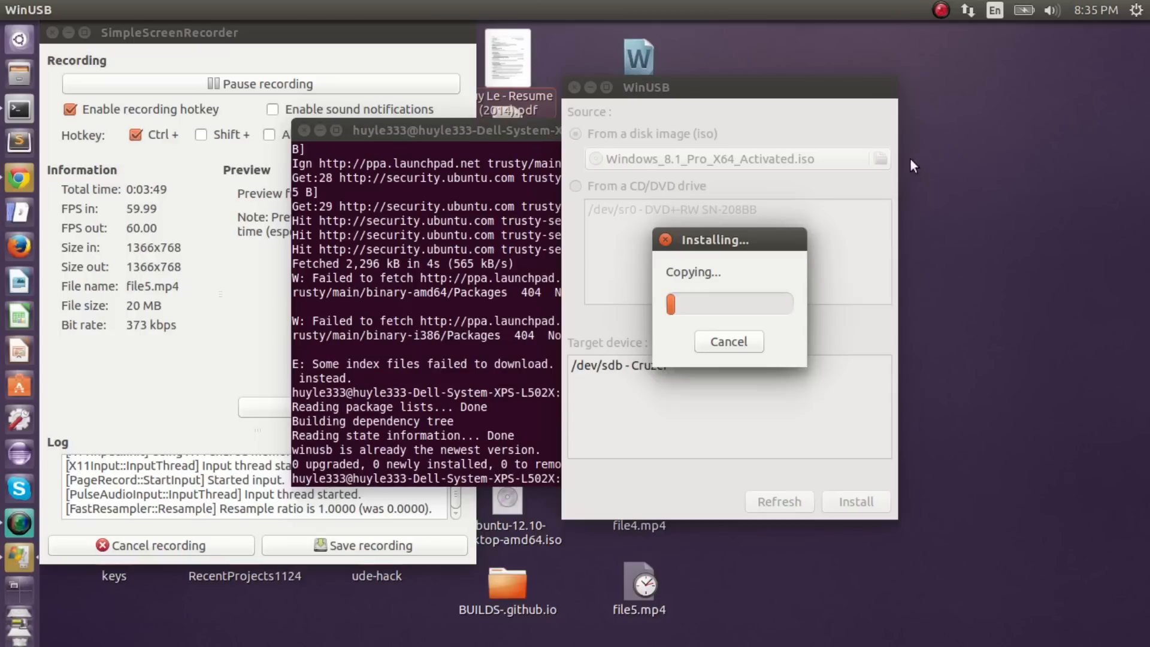
mouse_move(723, 276)
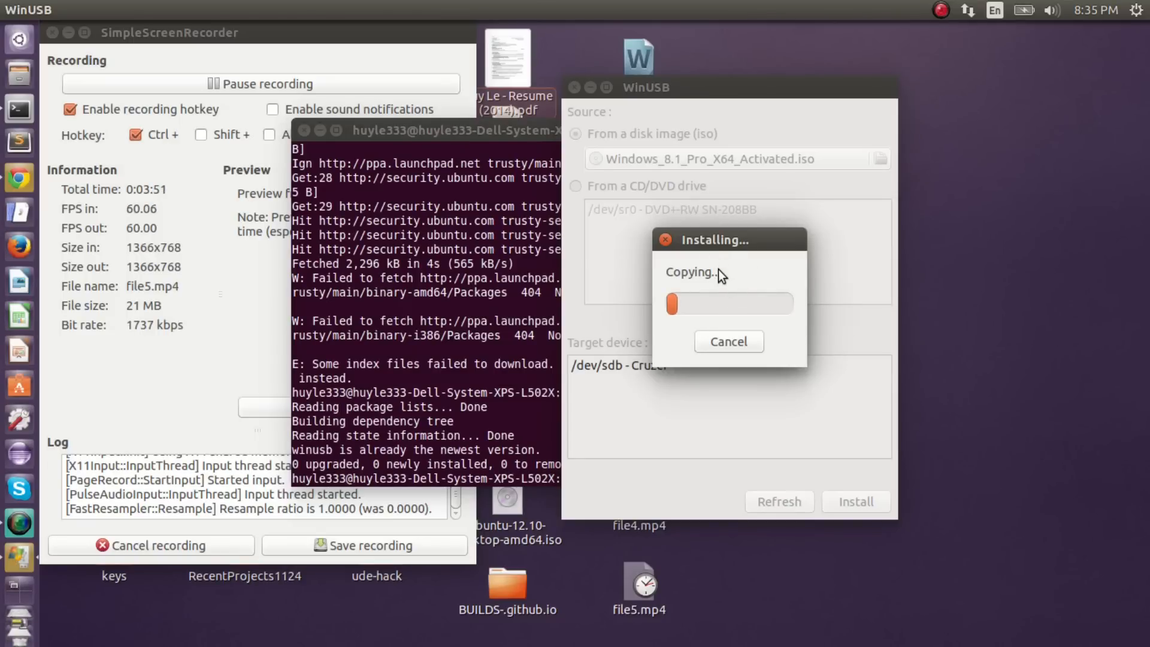
mouse_move(641, 270)
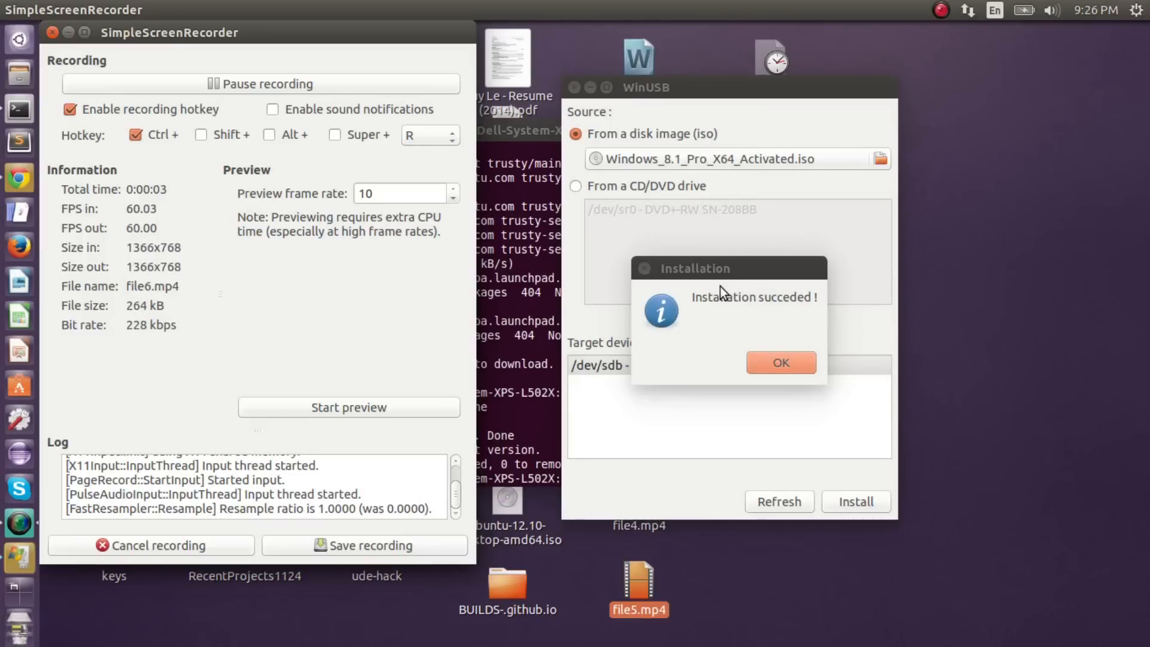
mouse_move(713, 297)
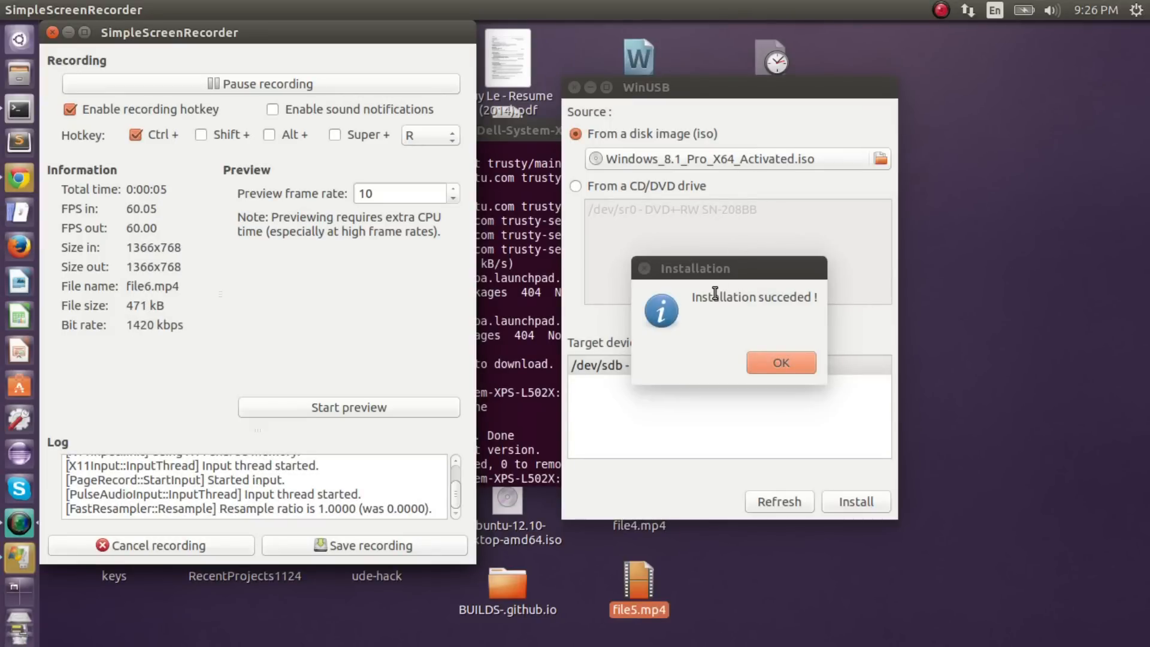
mouse_move(702, 300)
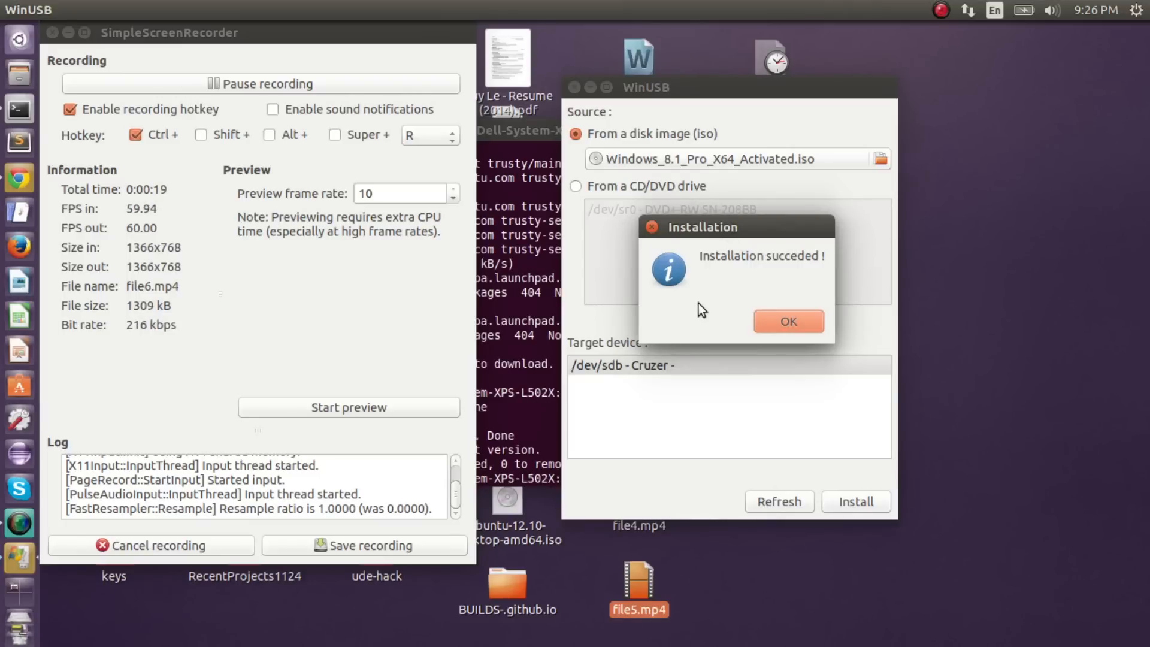
Step: Acknowledge the 'Installation succeded !' message
click(788, 321)
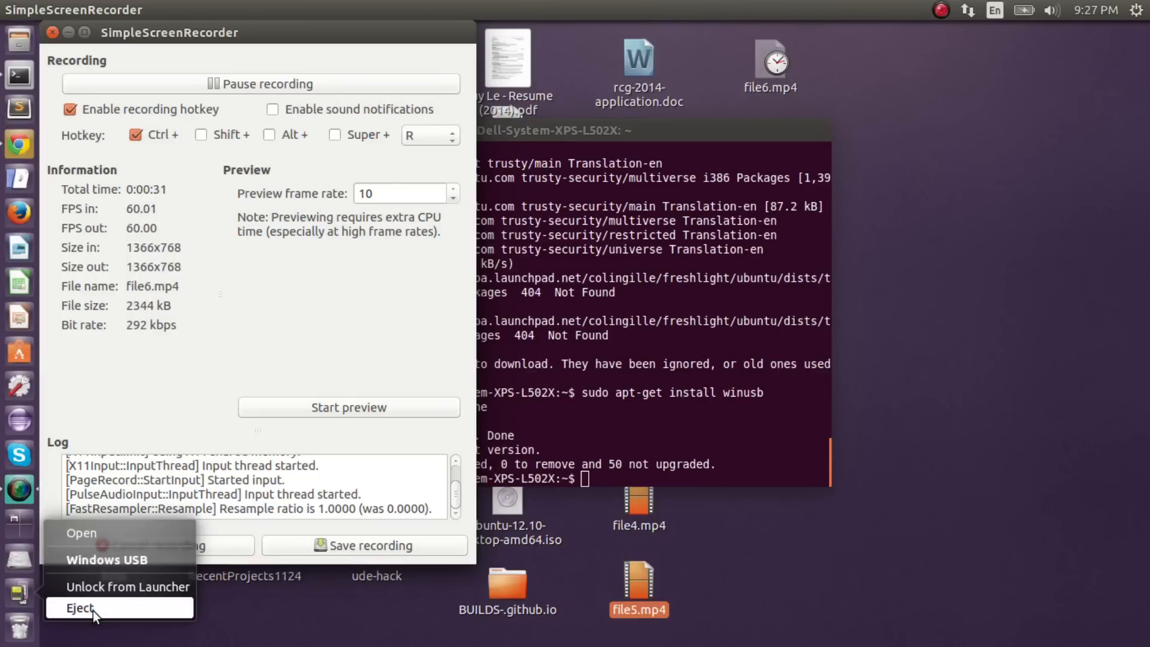
Step: Eject the Windows USB flash drive from the Ubuntu Launcher
click(77, 606)
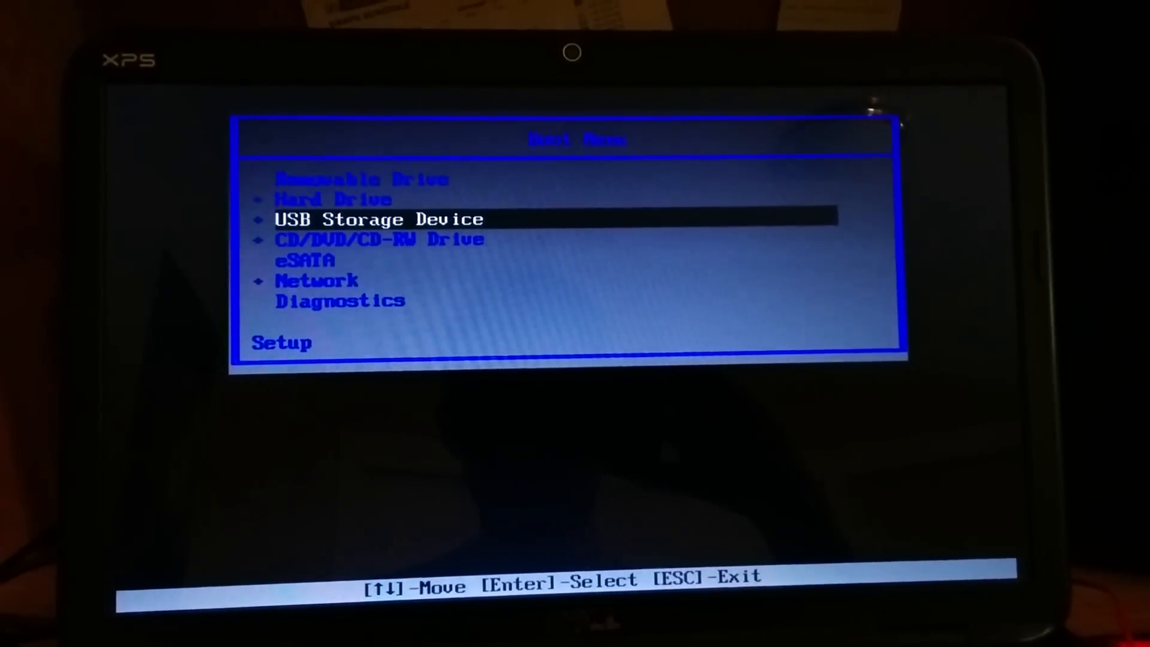
Step: Boot the laptop from the highlighted USB Storage Device so Windows starts loading
key(enter)
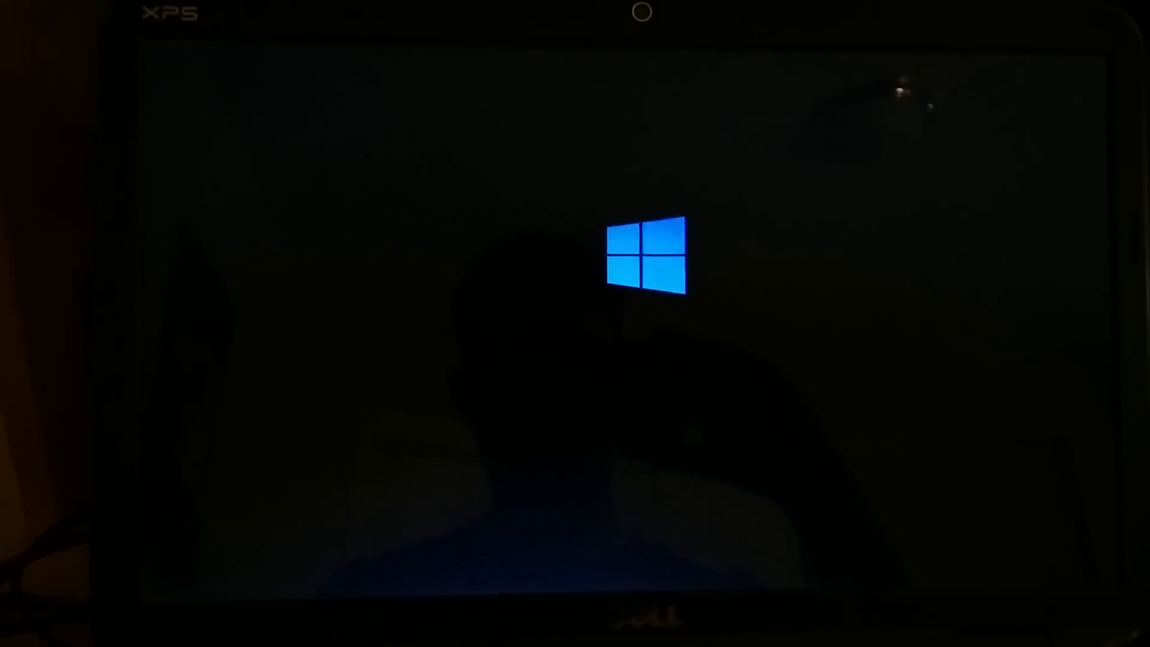